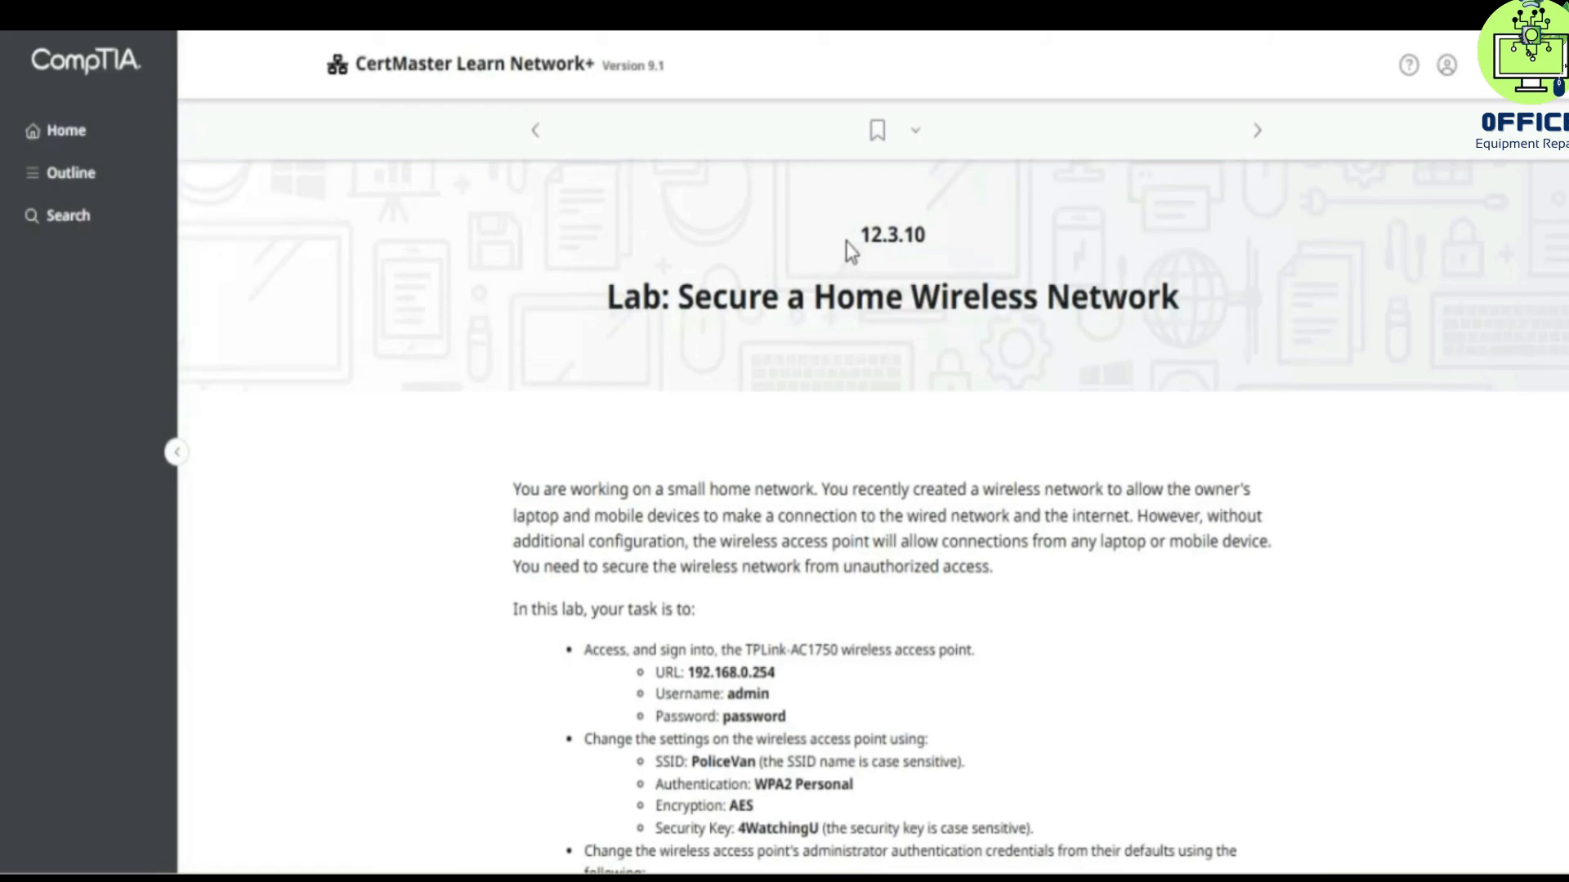
pyautogui.moveTo(889, 230)
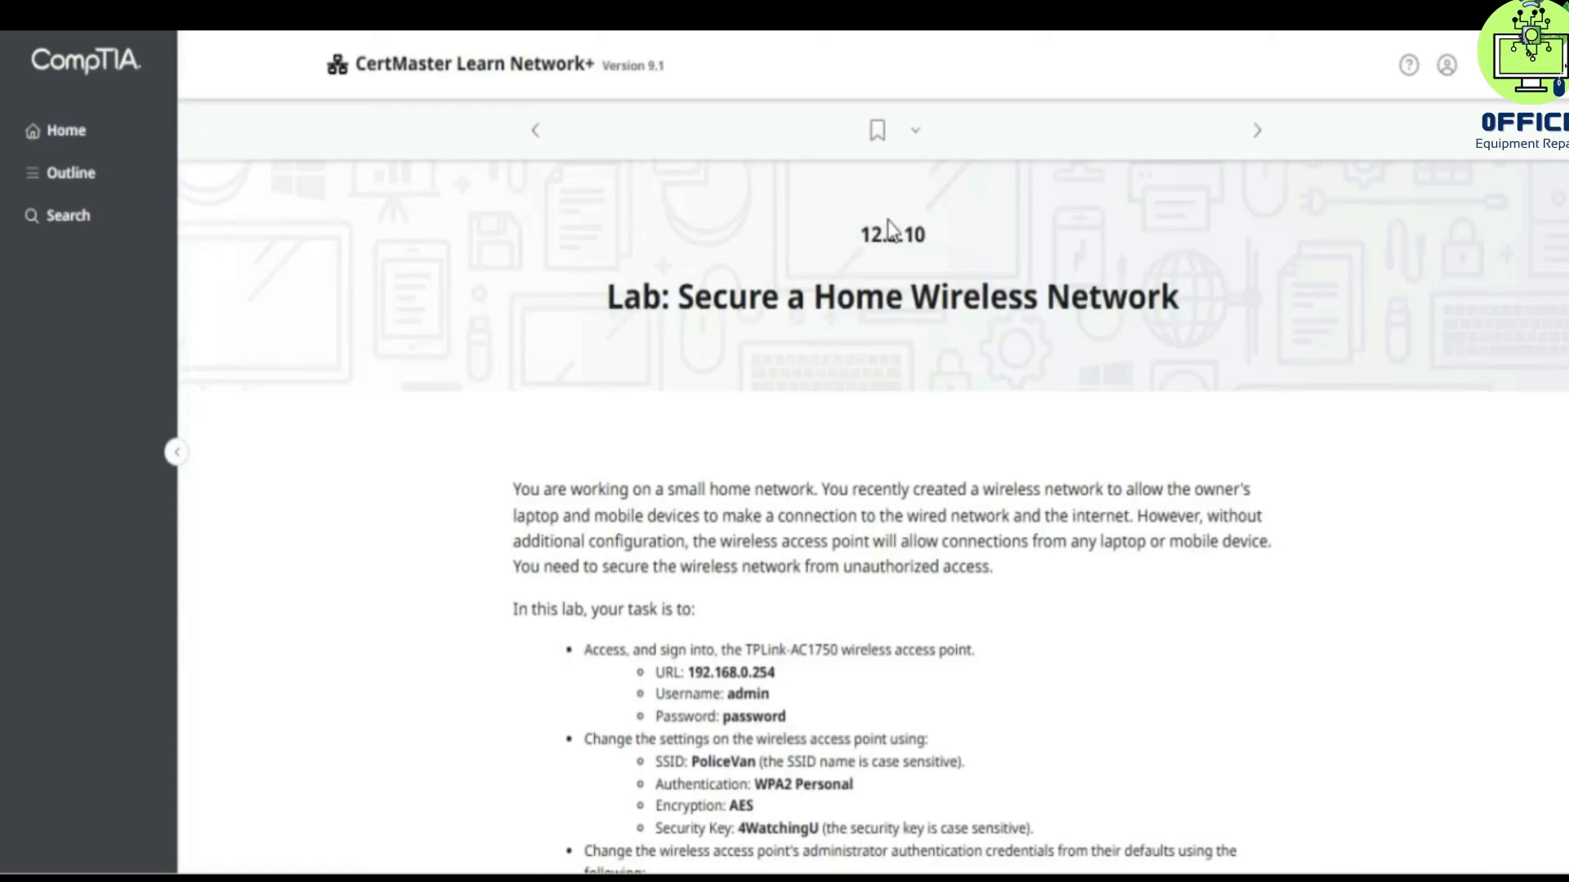
# - Launch a web browser from the Home-PC lab desktop
pyautogui.doubleClick(879, 234)
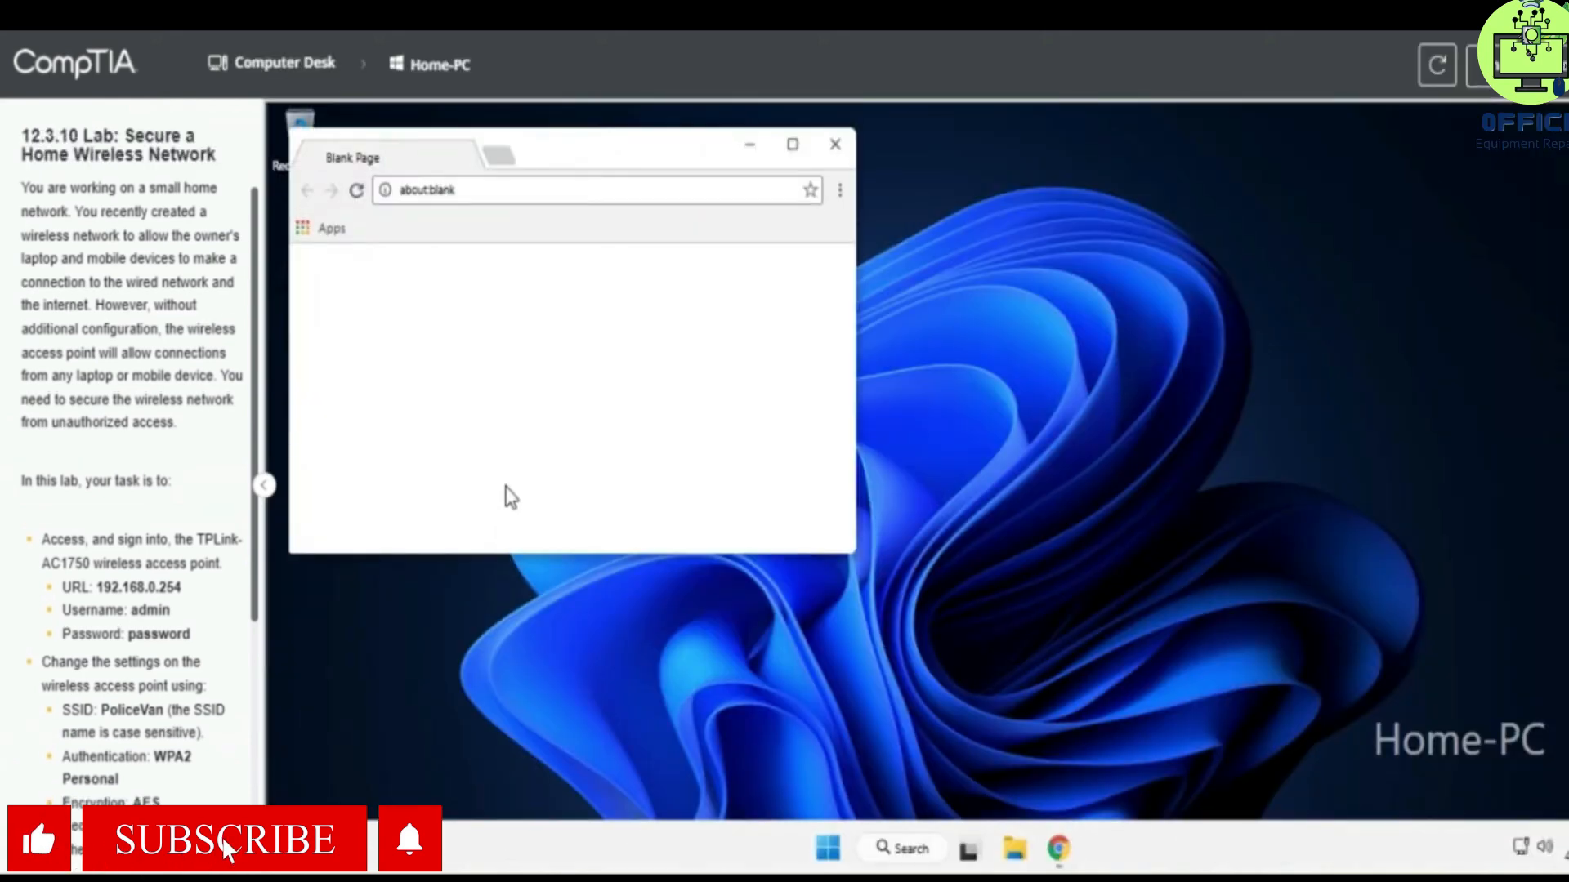
# - Maximize the browser and load the router page at 192.168.0.254
pyautogui.click(791, 144)
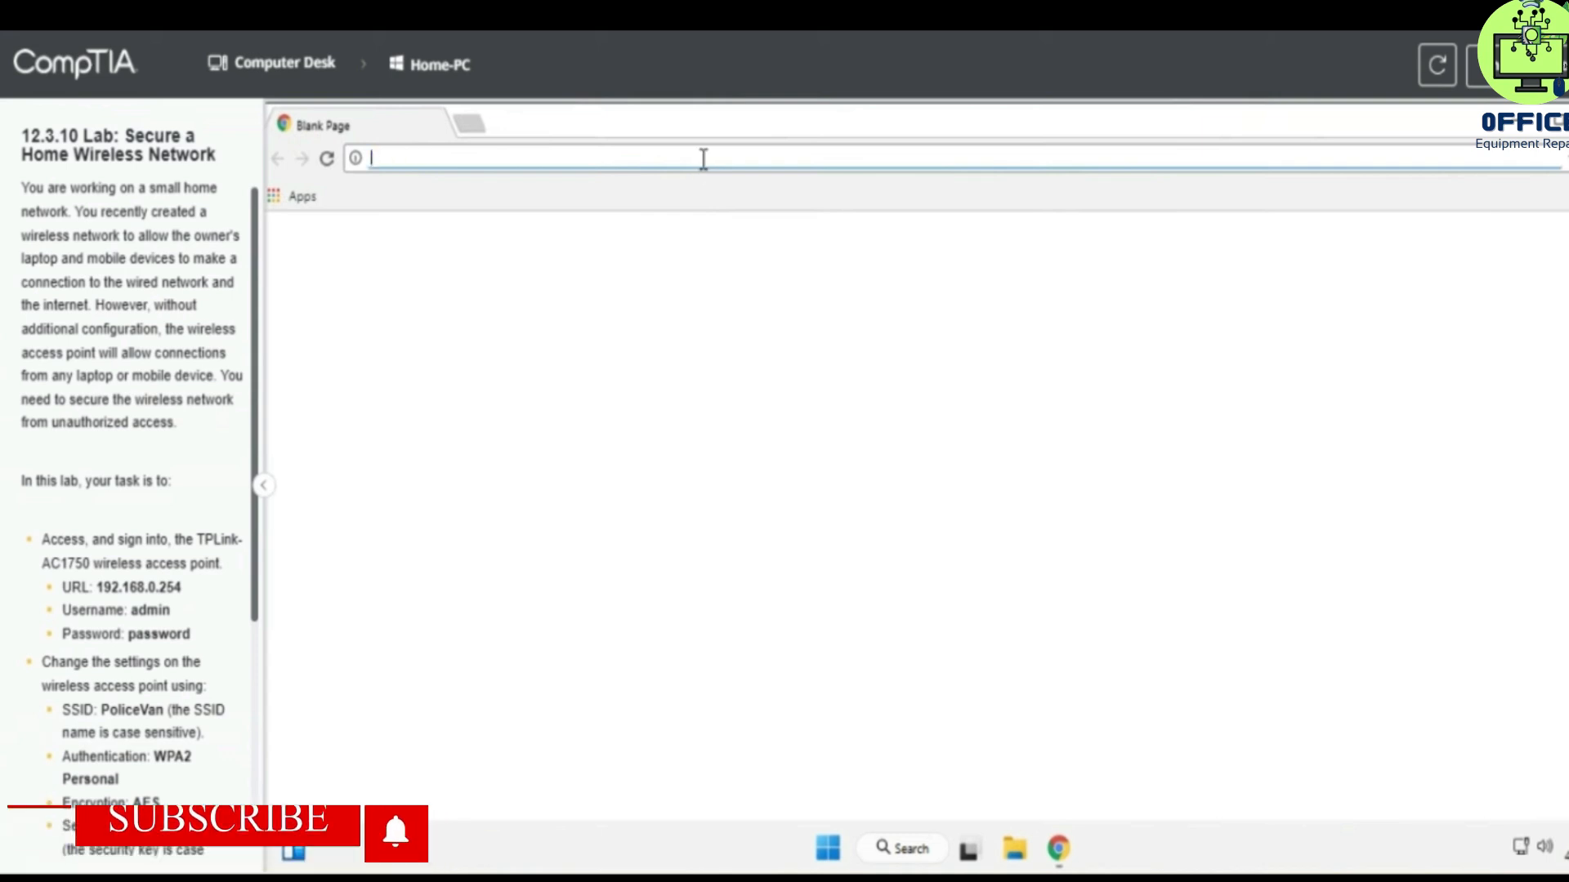
pyautogui.write('192.1')
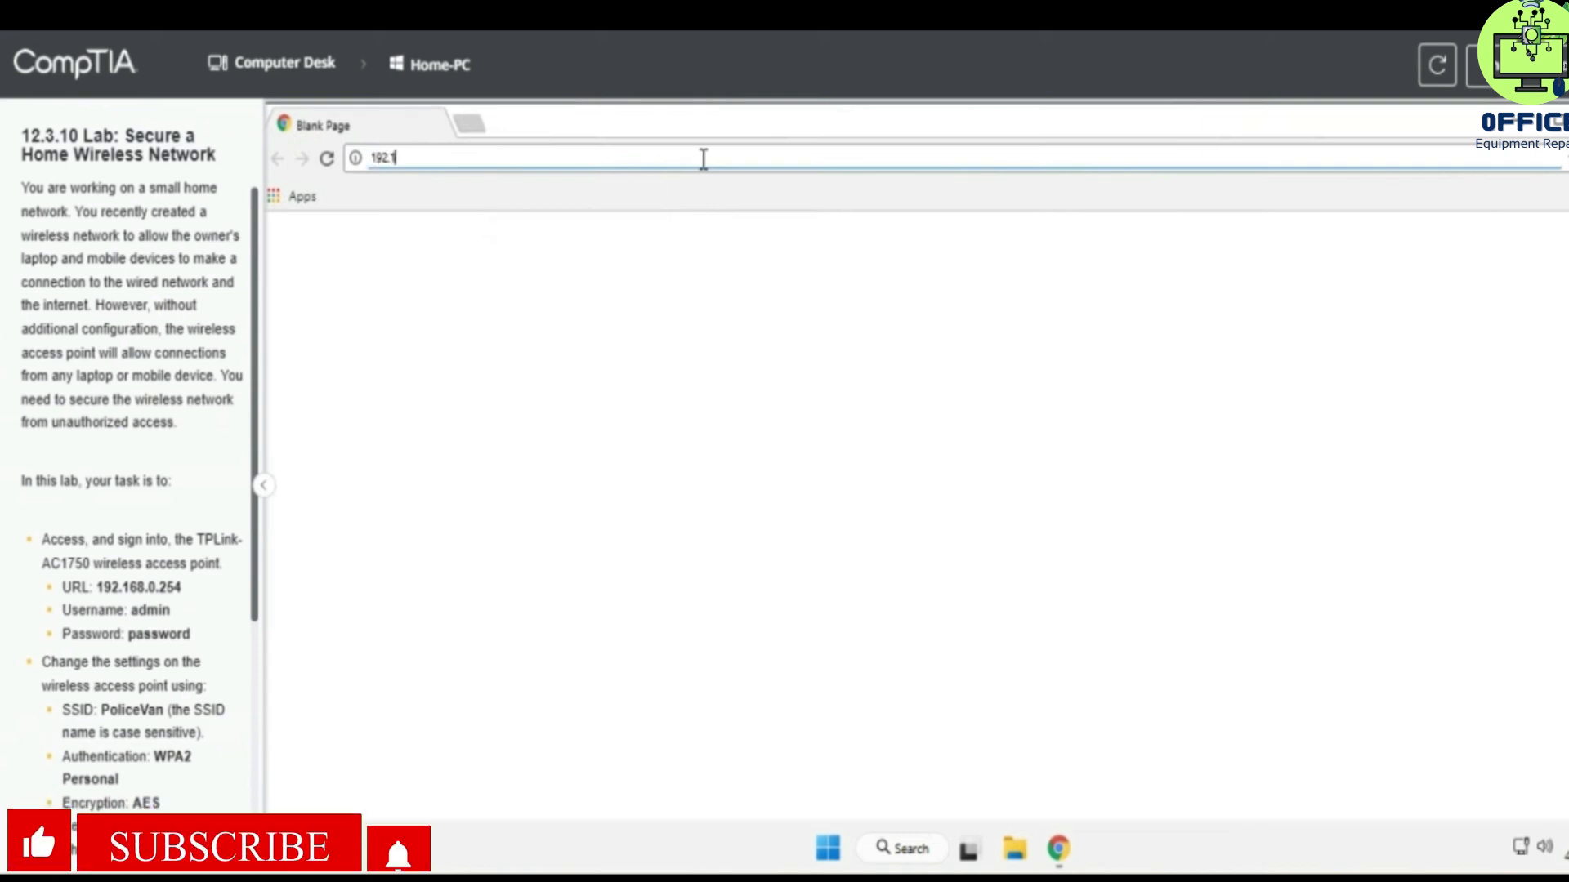
pyautogui.press('Return')
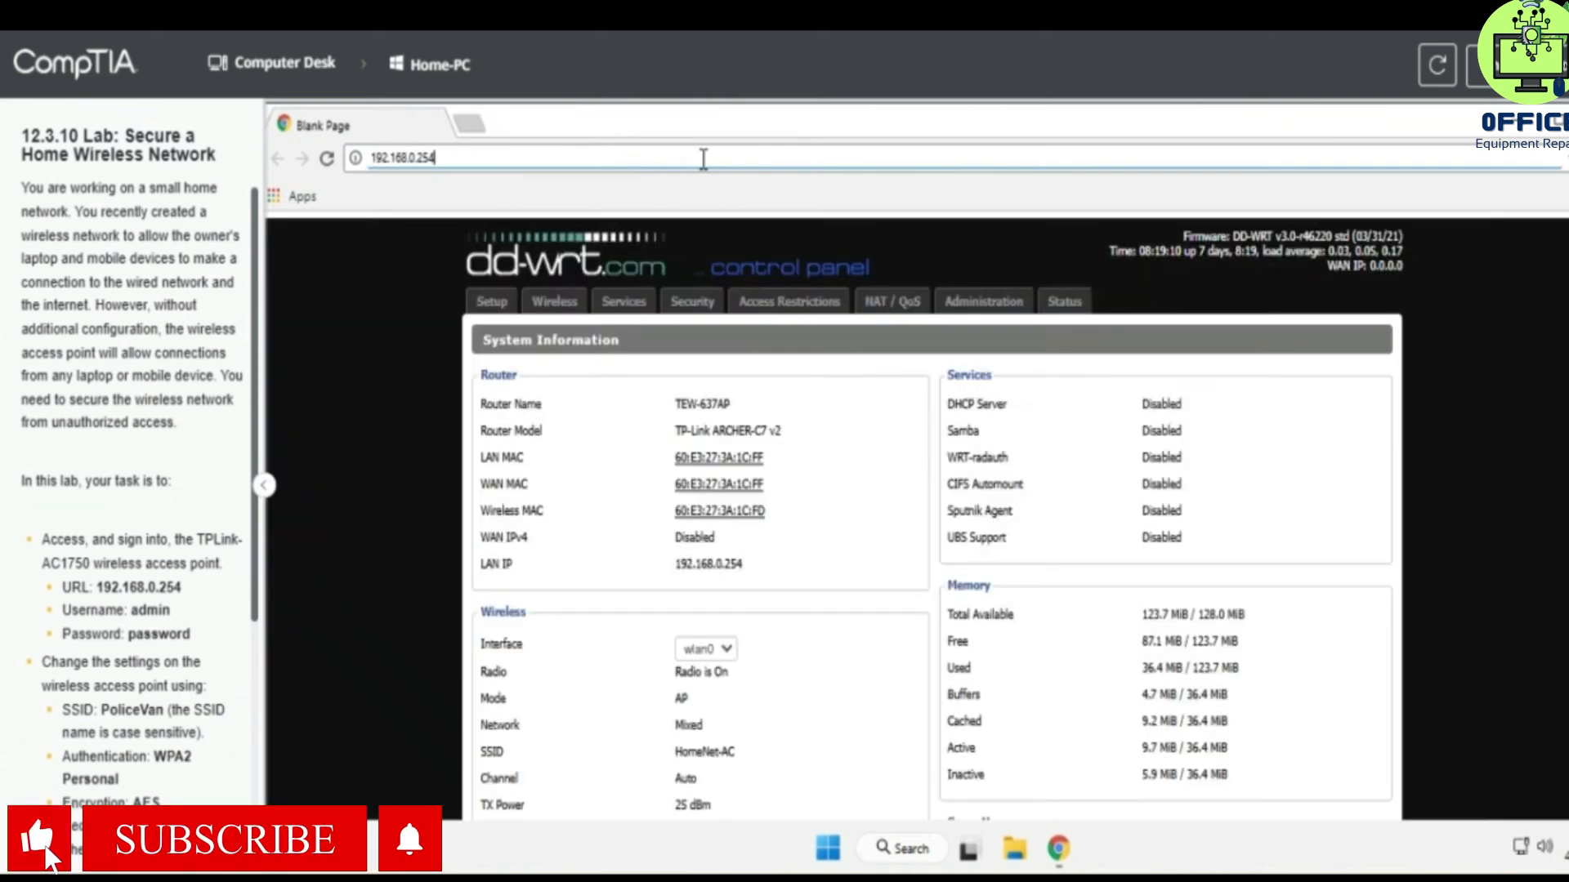
pyautogui.moveTo(197, 612)
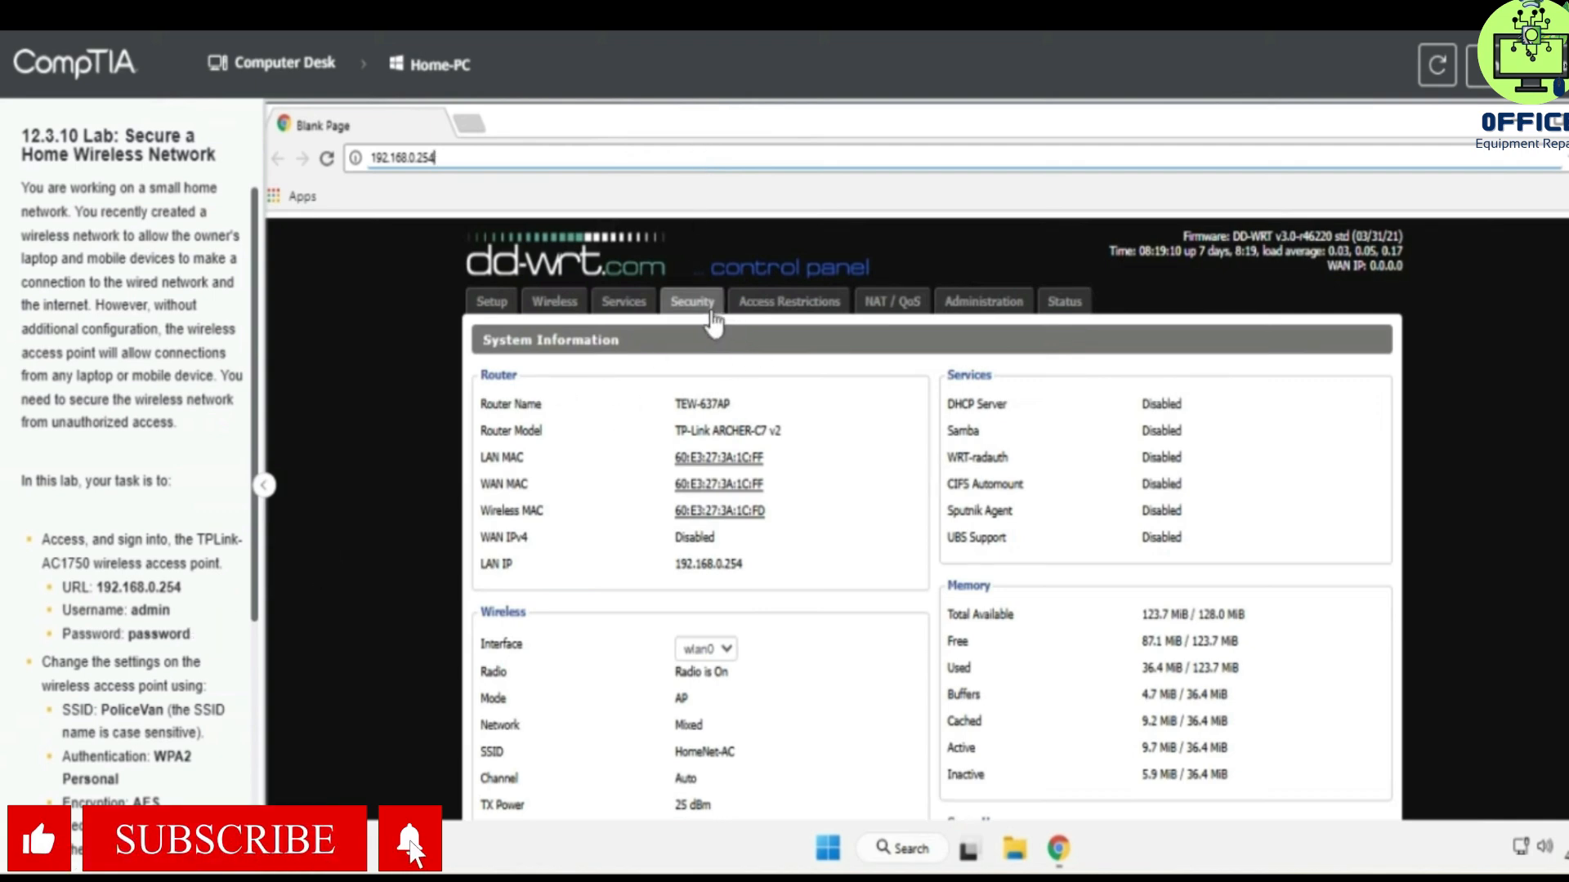
pyautogui.click(692, 300)
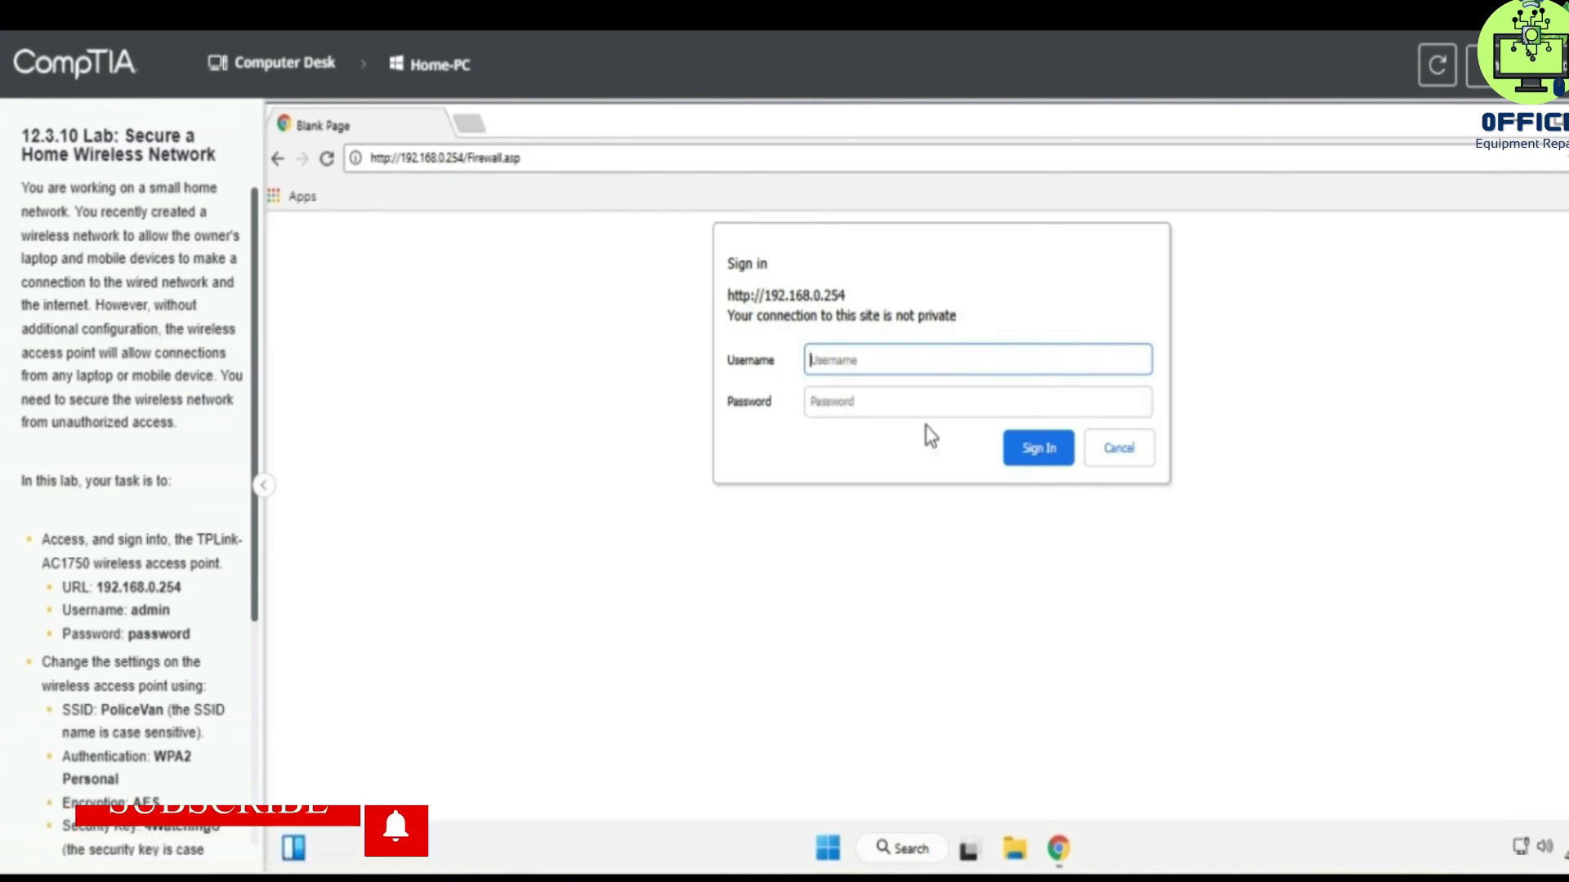
pyautogui.write('admin')
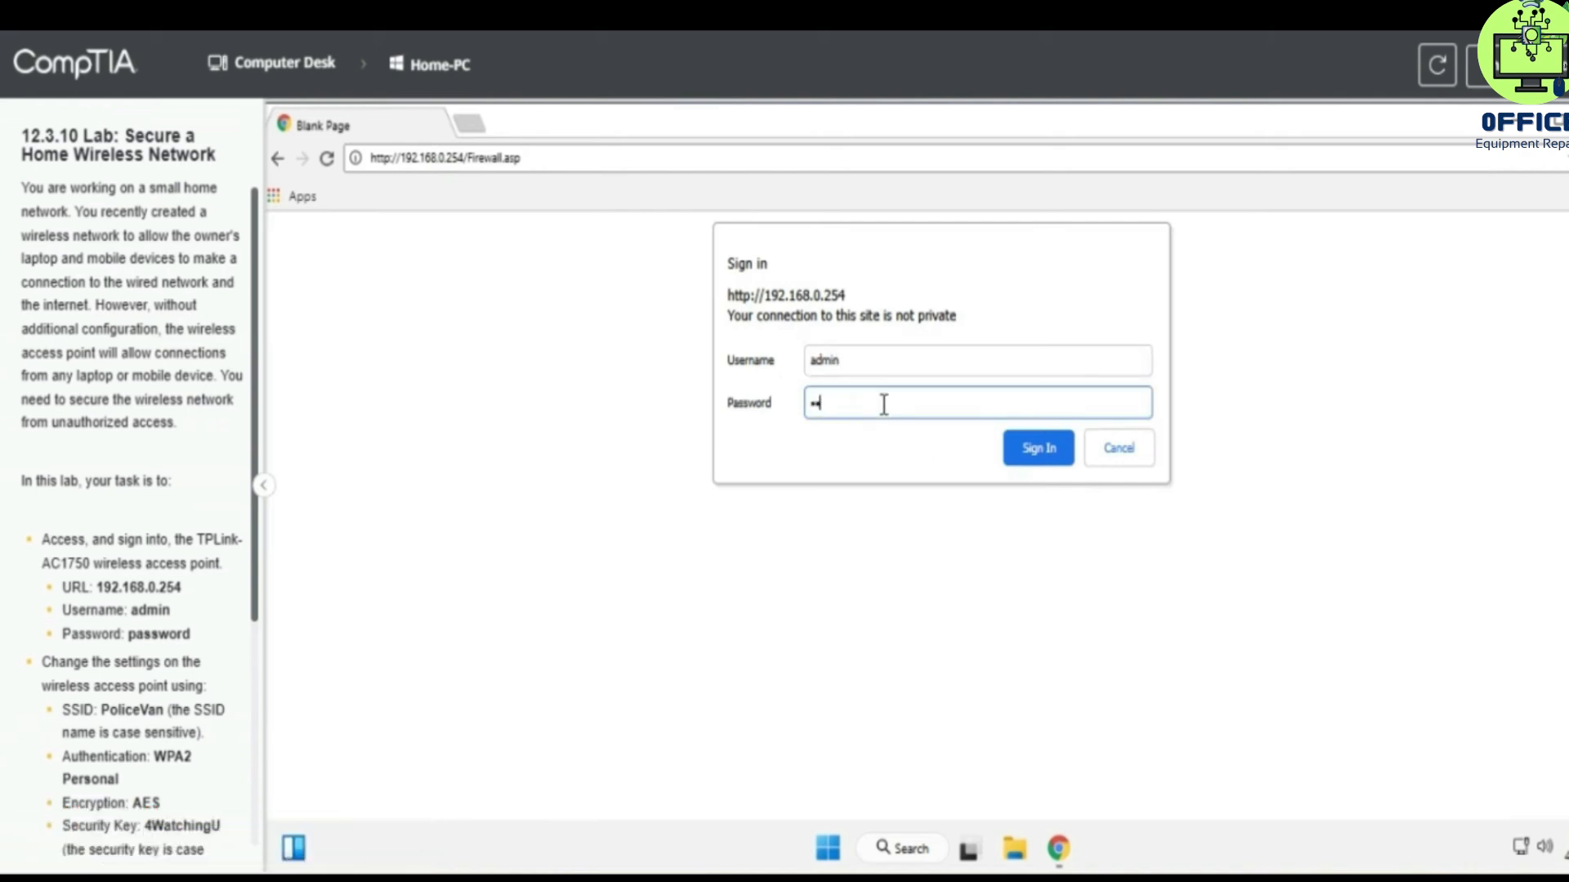
pyautogui.write('password')
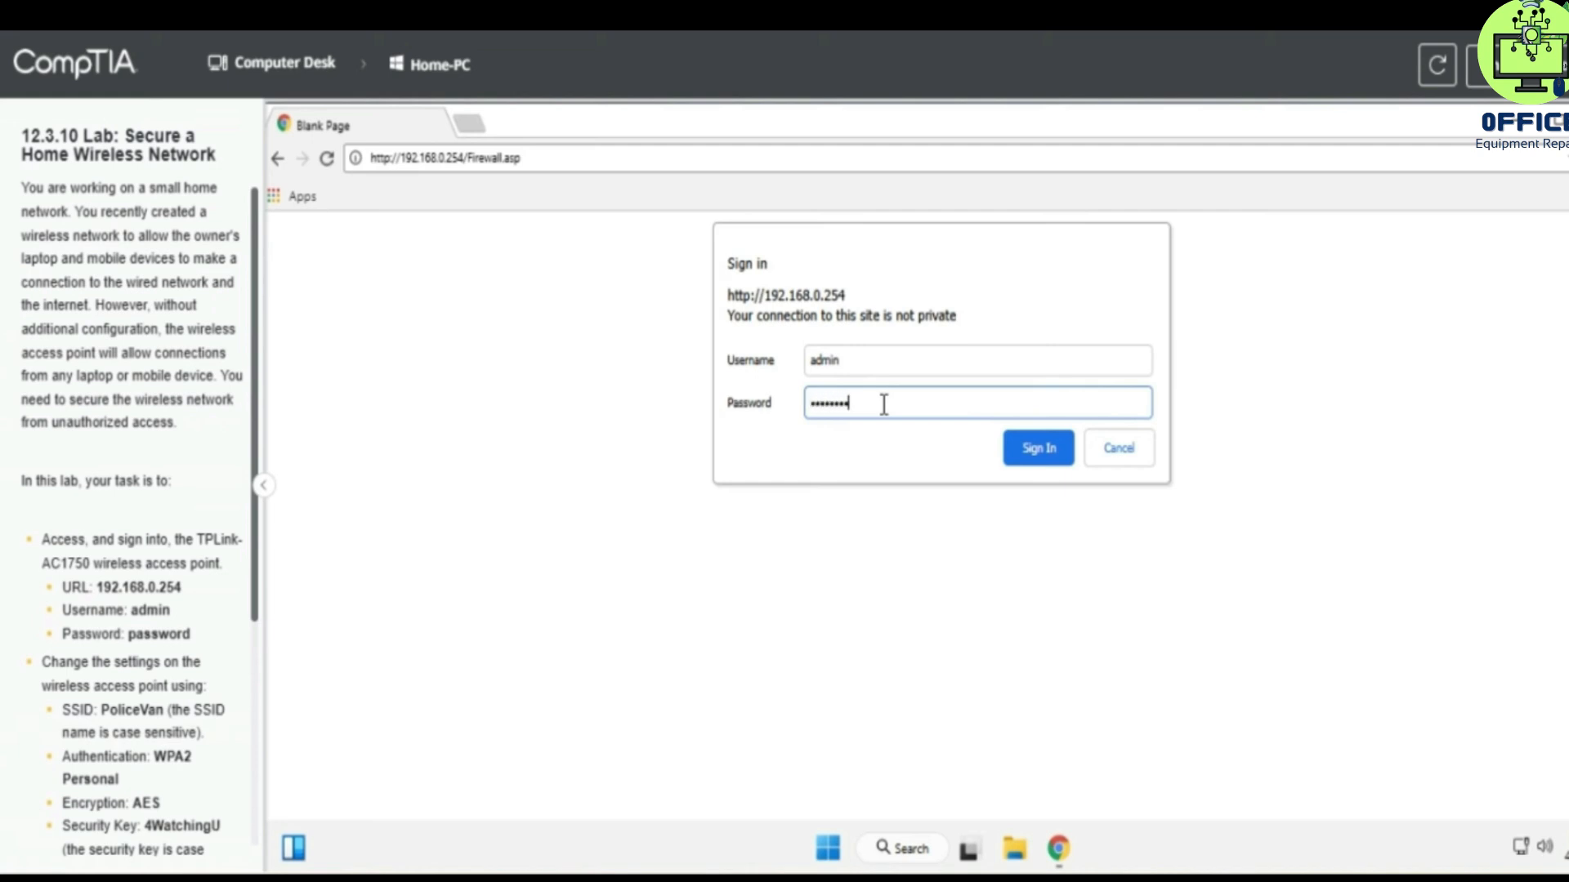
pyautogui.click(1037, 448)
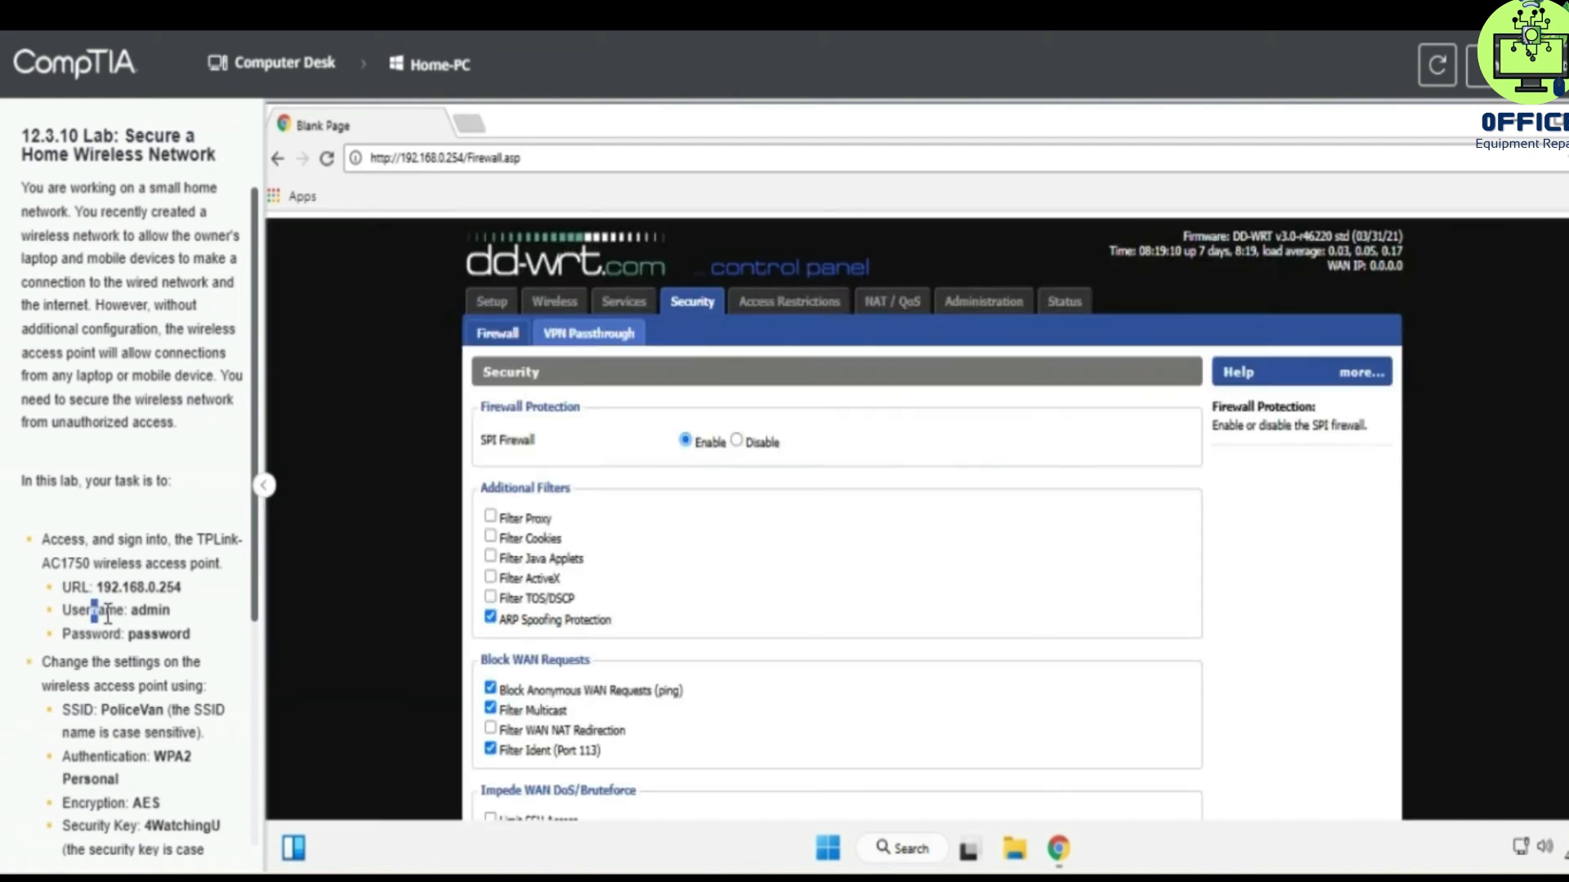
pyautogui.scroll(-3)
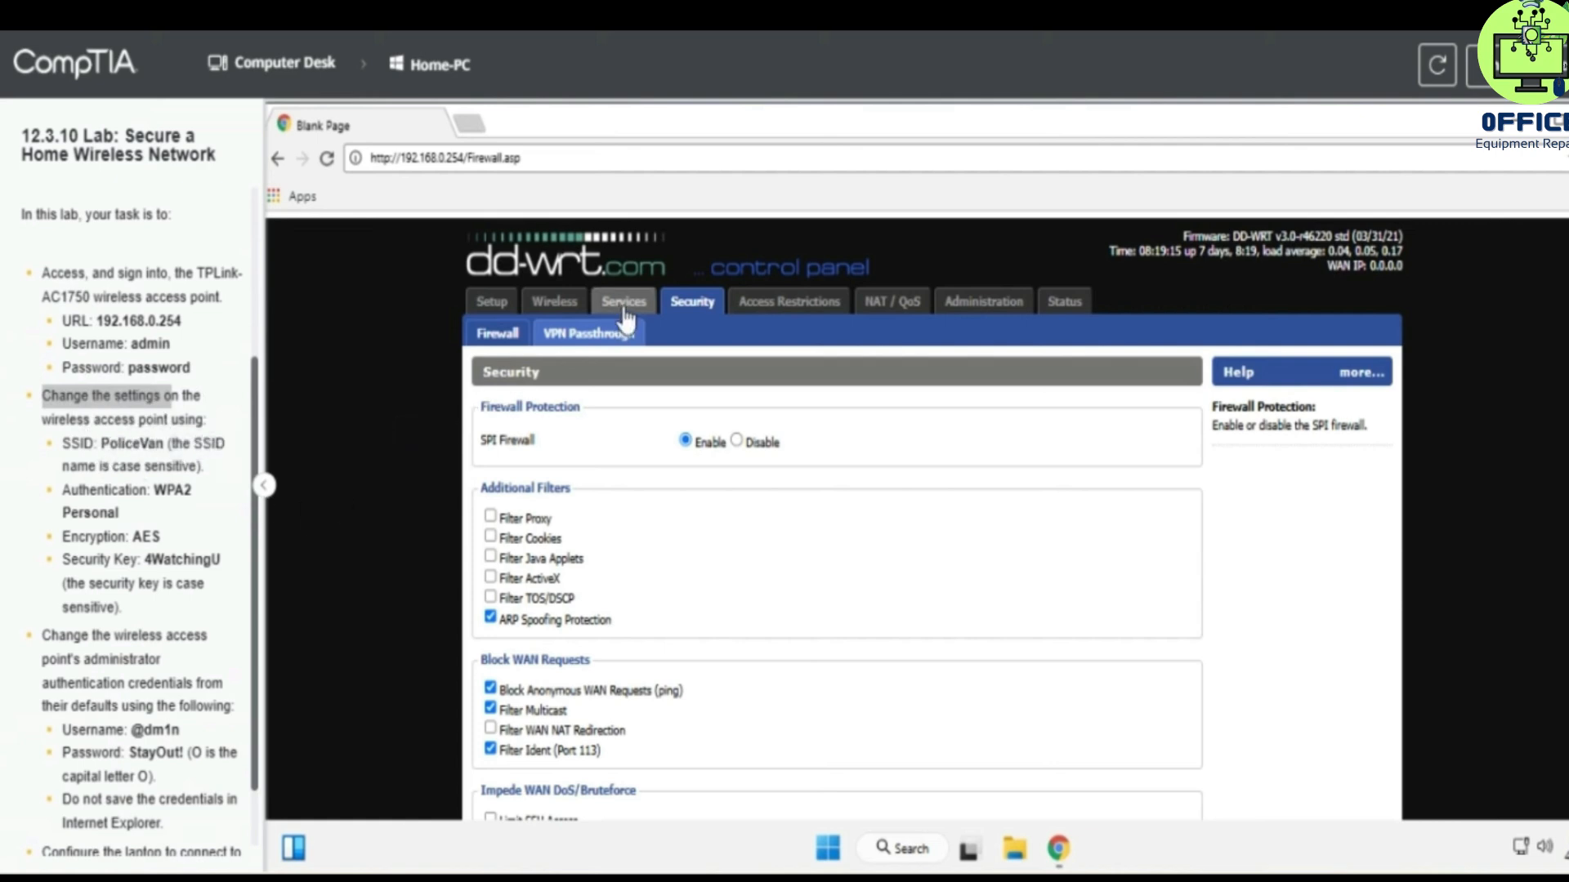
# - Replace the wlan0 network name HomeNet-AC with PoliceVan in Wireless Basic Settings
pyautogui.click(622, 301)
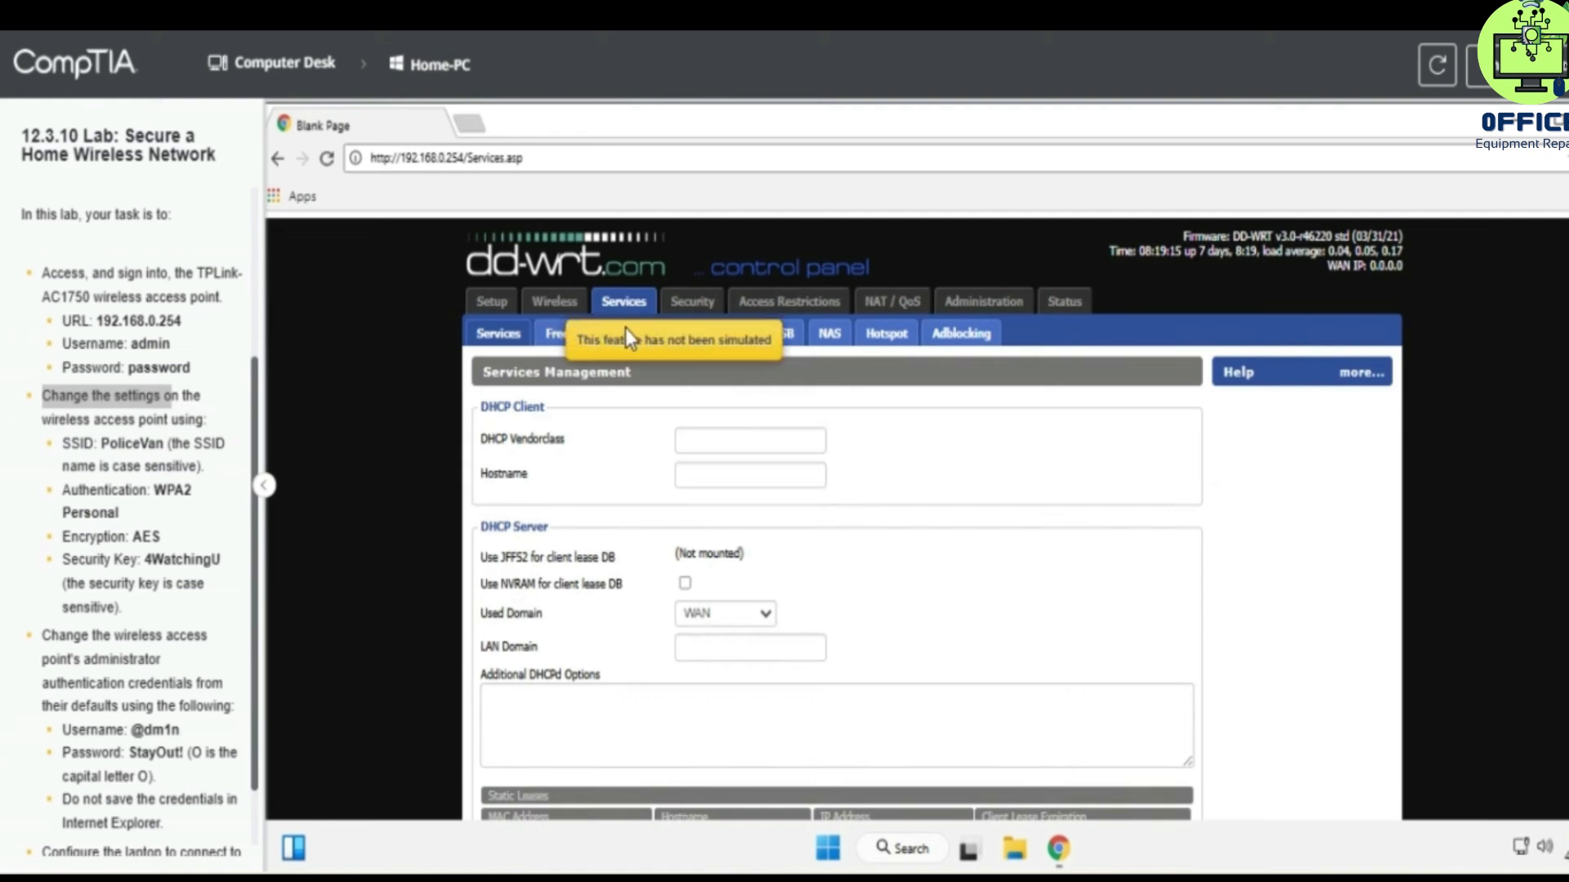
pyautogui.click(554, 301)
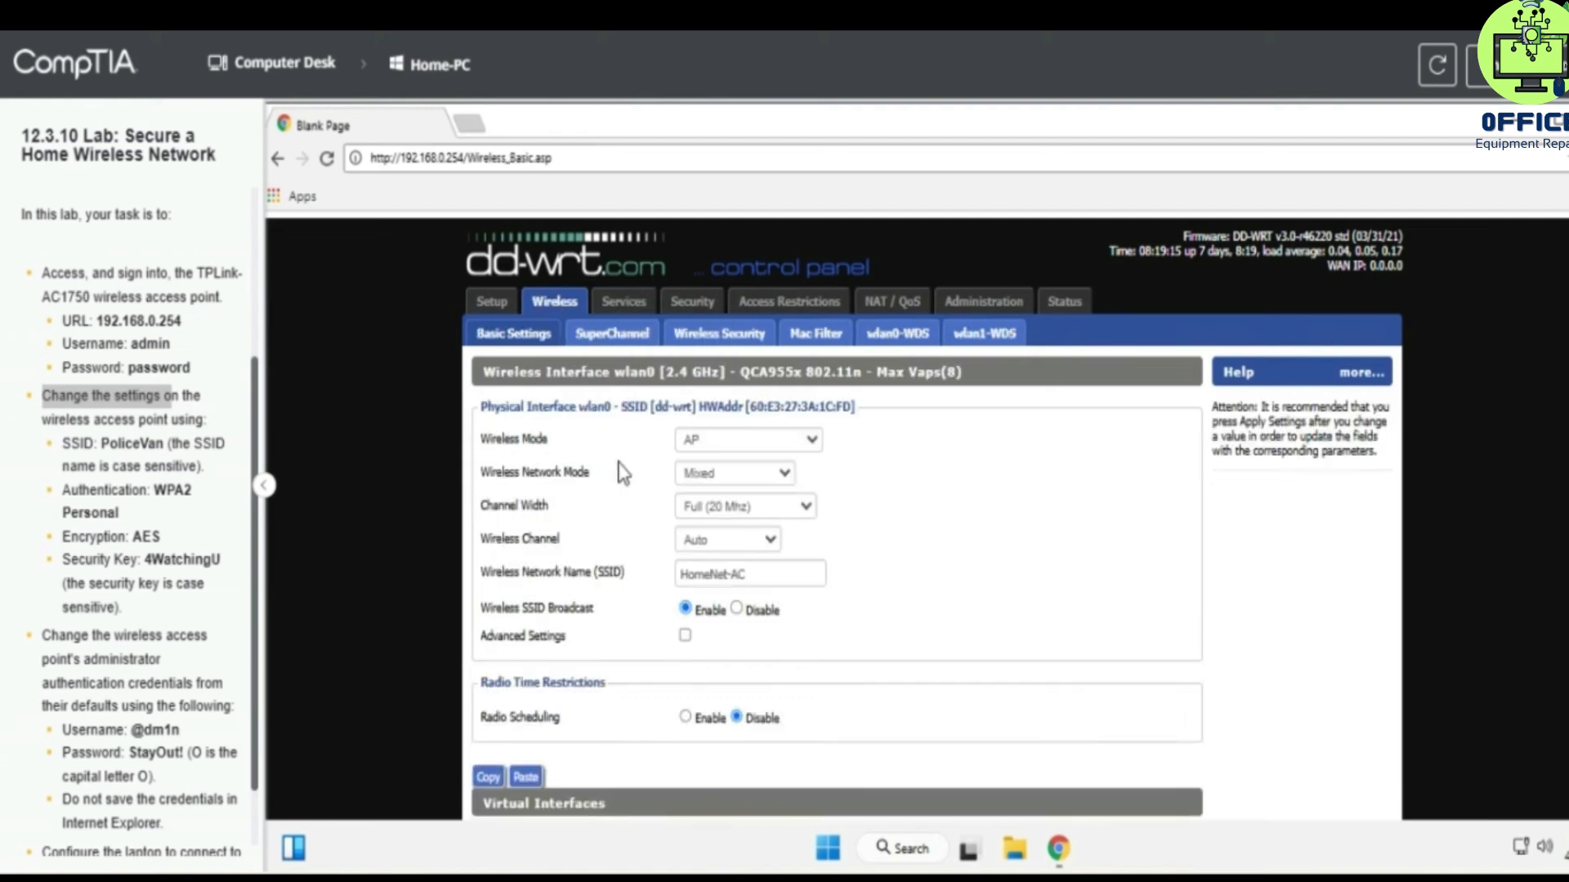
pyautogui.click(750, 573)
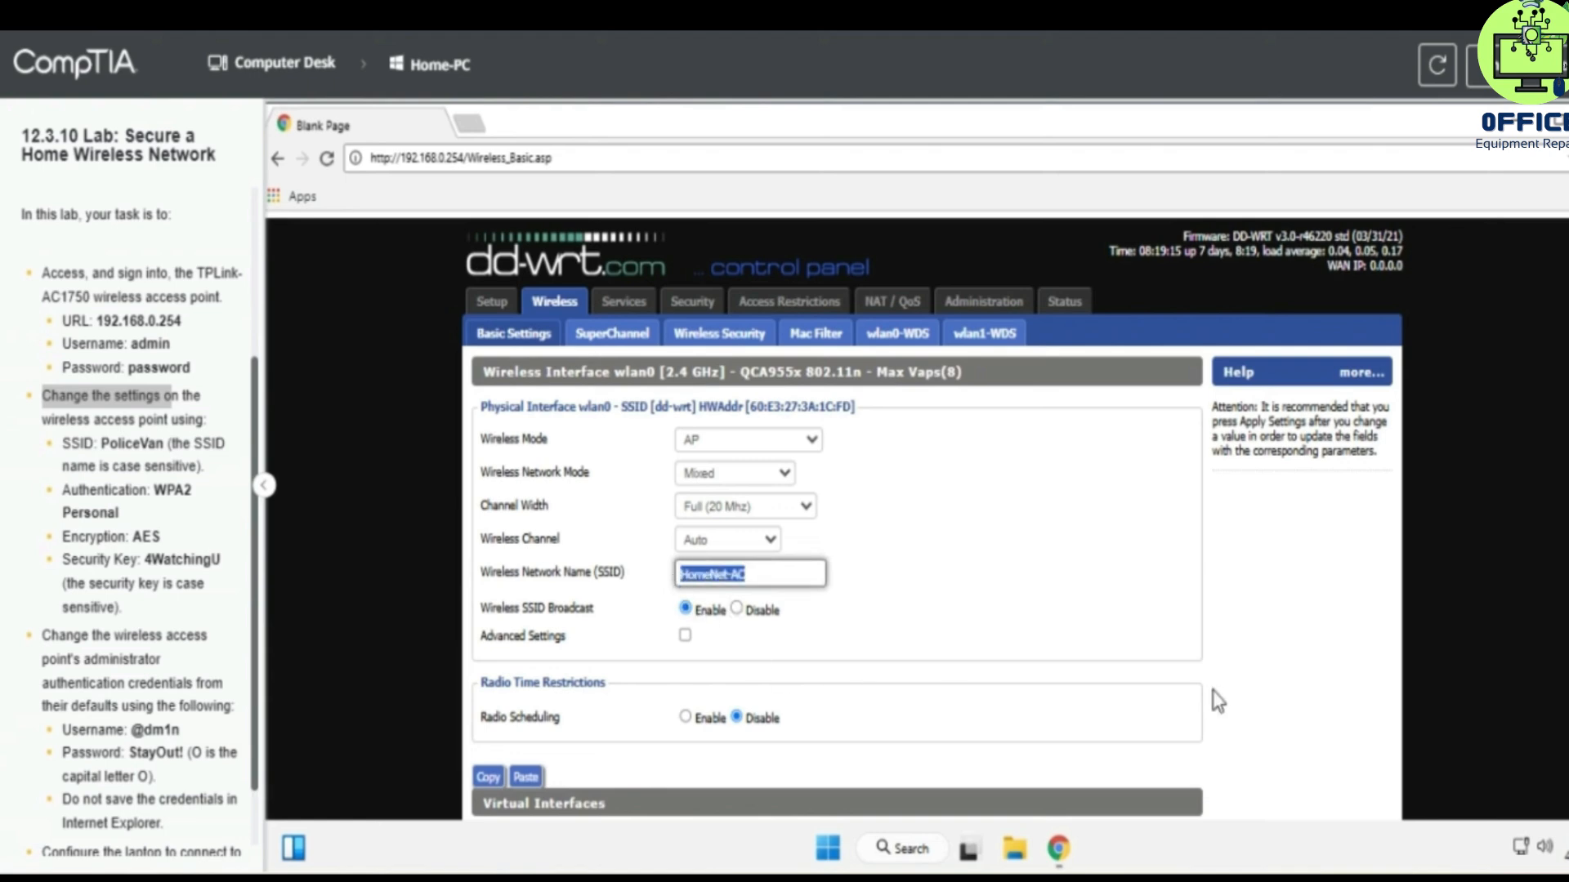
pyautogui.write('Poli')
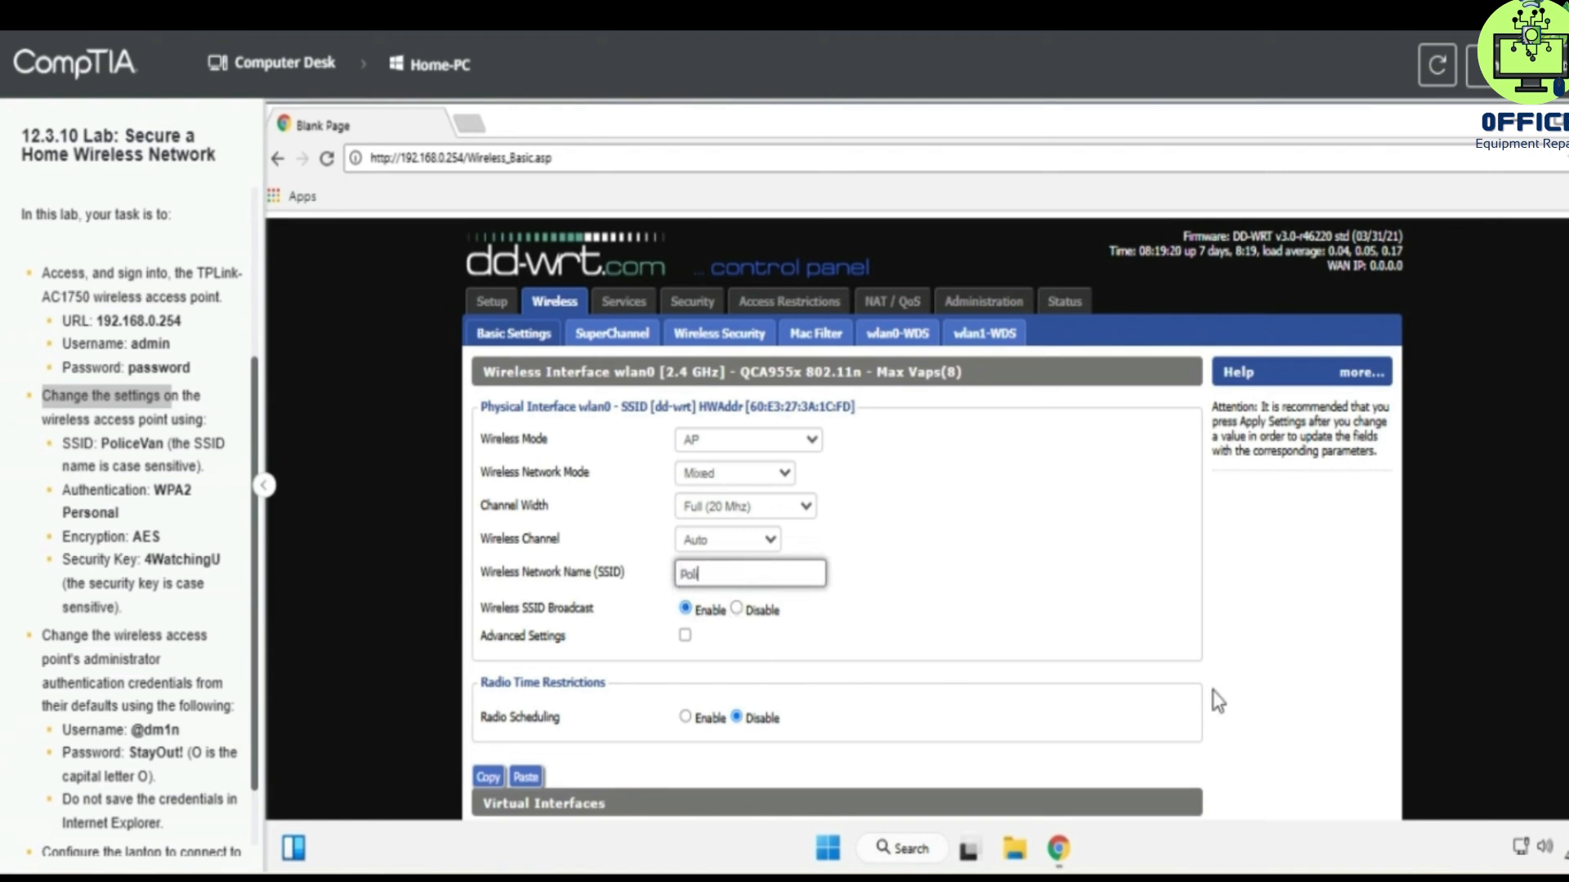
pyautogui.write('iceVan')
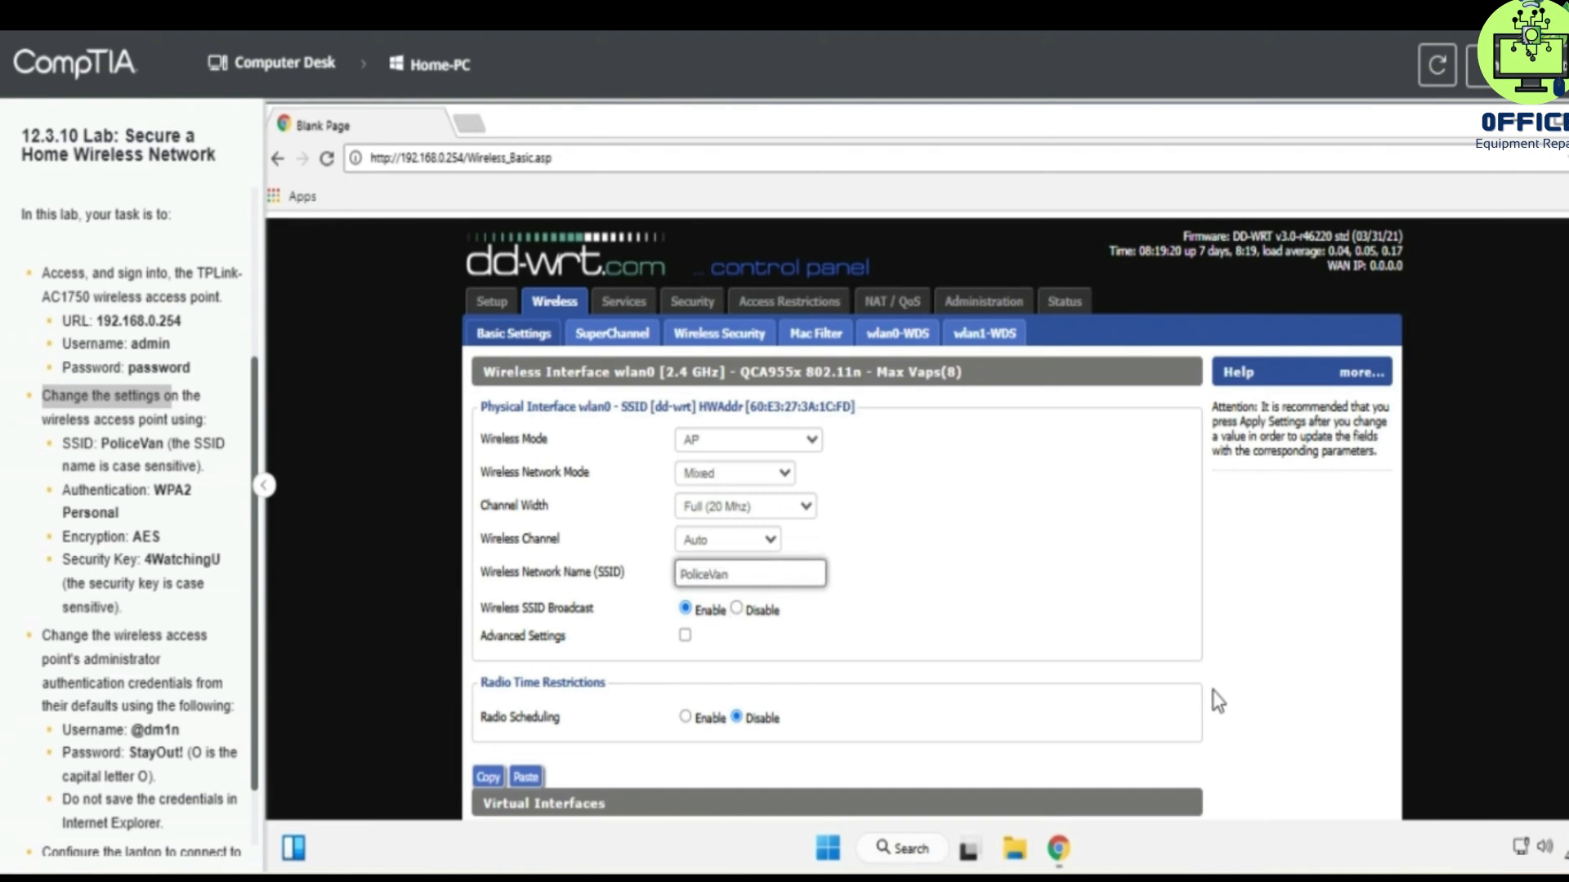
# - Scroll through the rest of the wireless basic settings page to review it
pyautogui.scroll(-3)
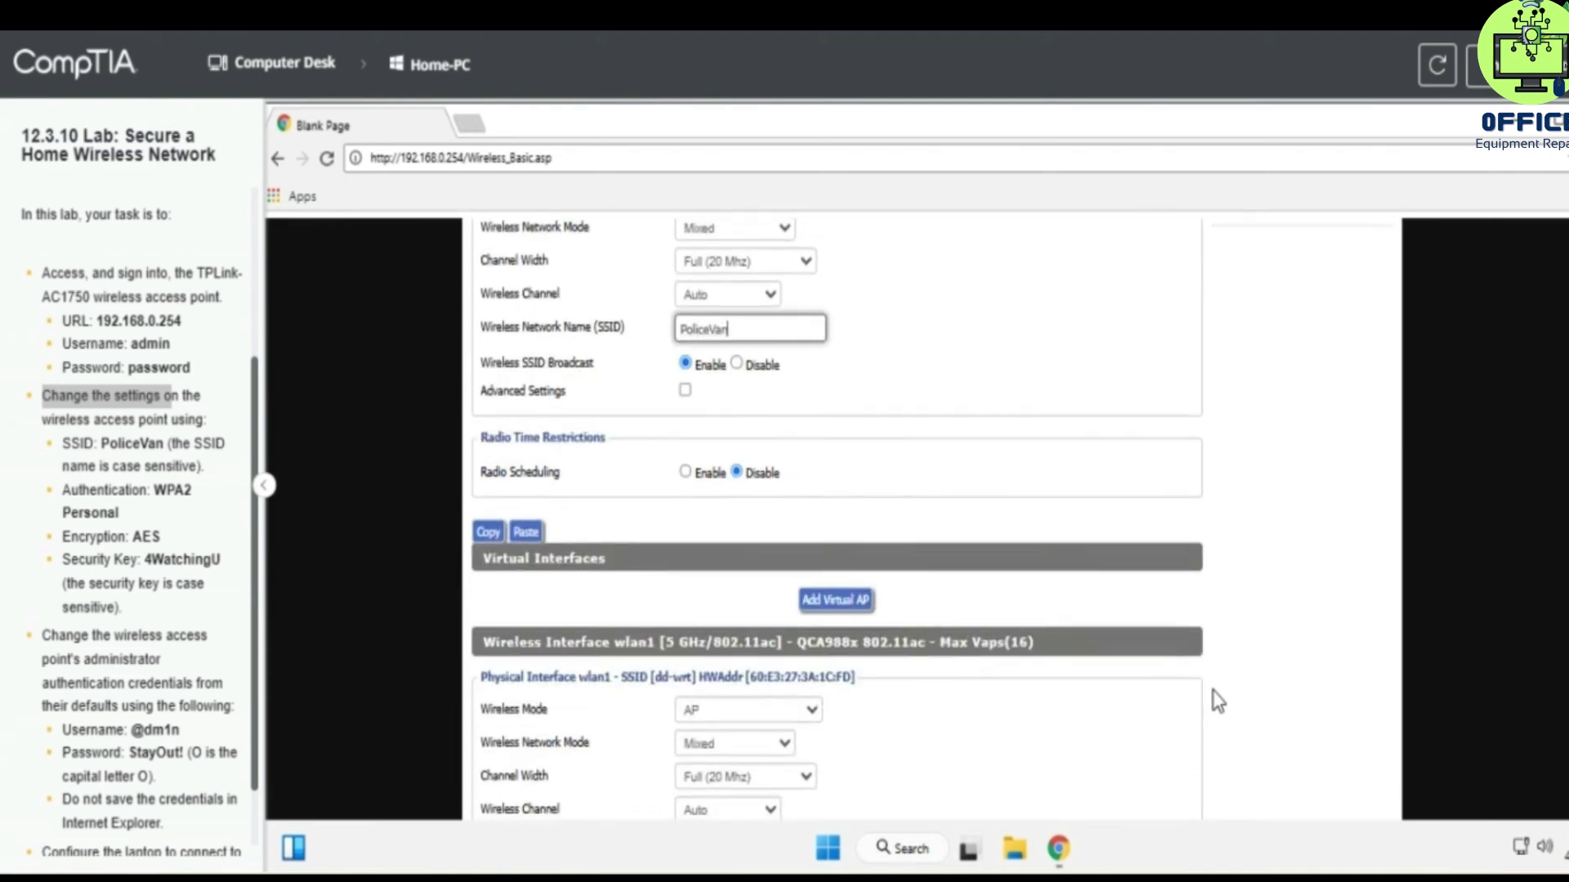
pyautogui.scroll(3)
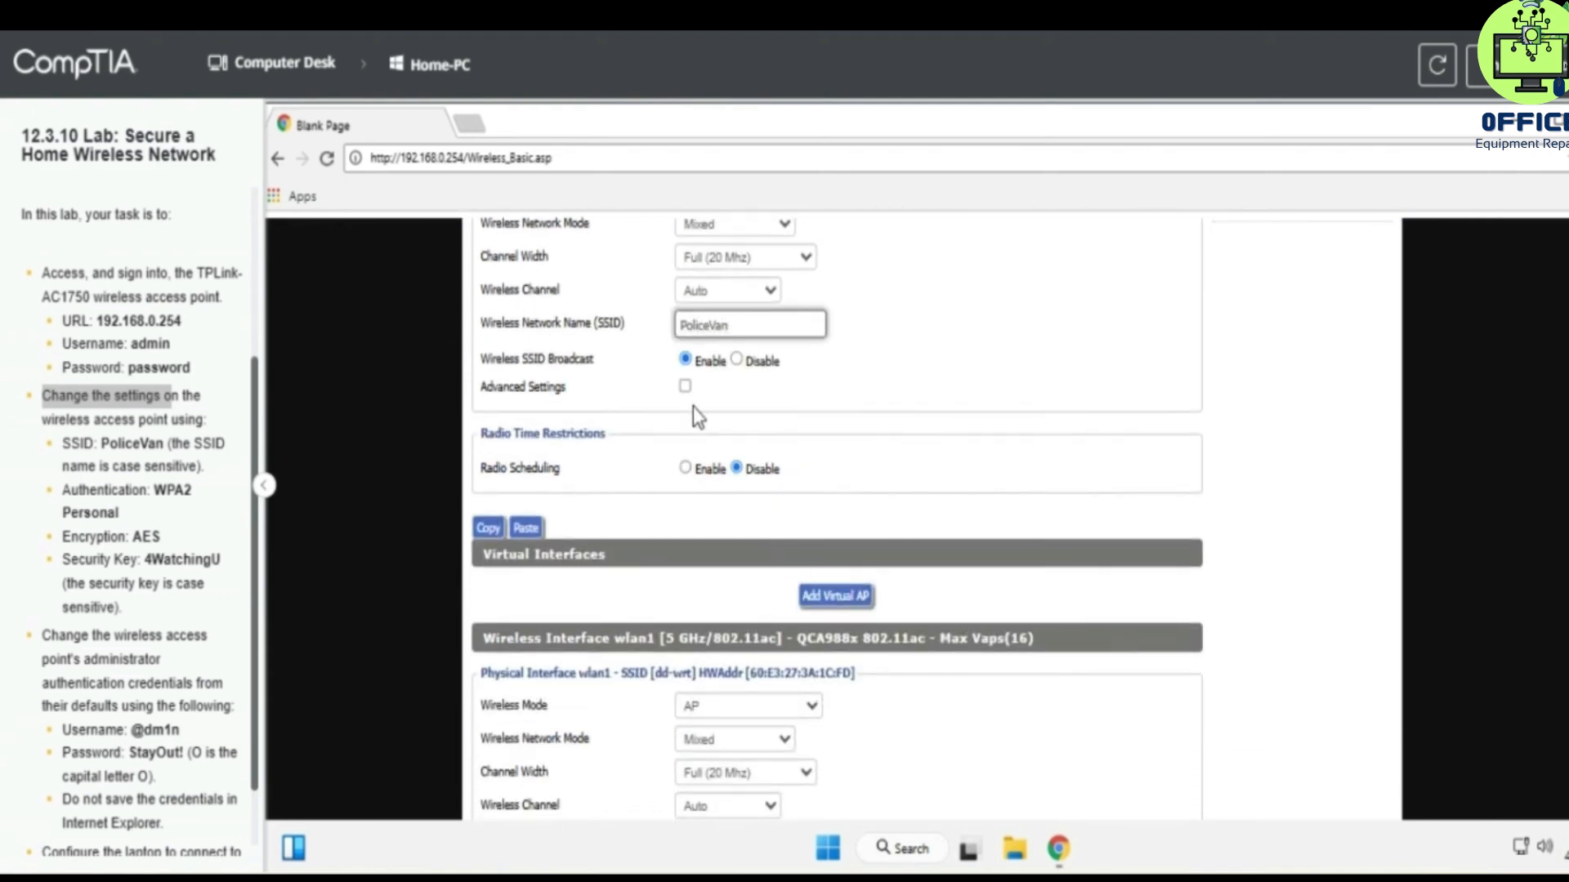
pyautogui.scroll(-3)
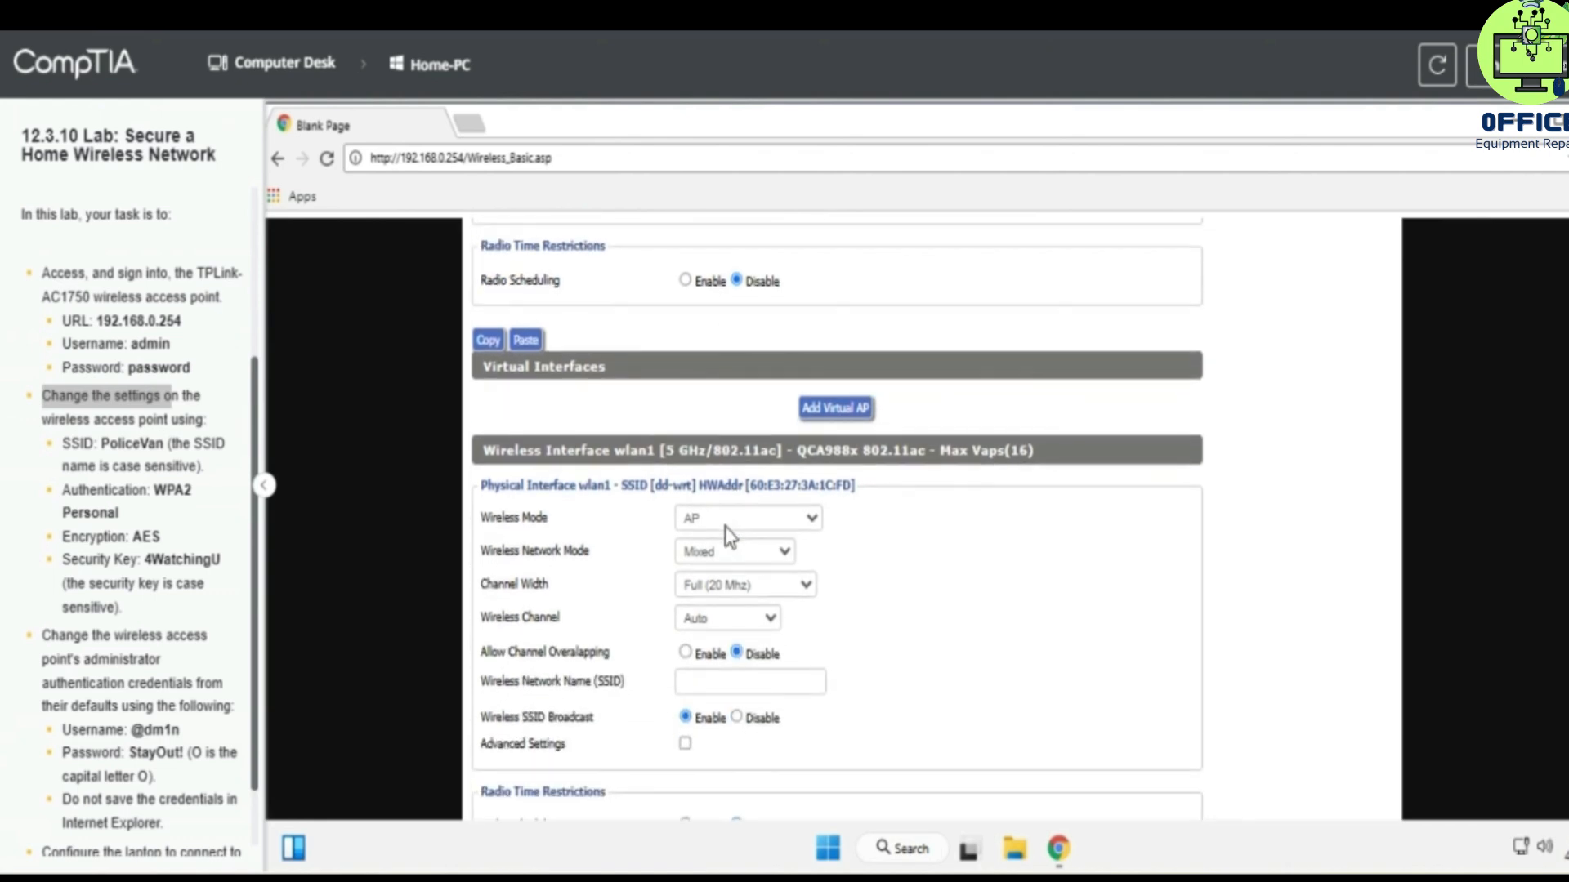
pyautogui.scroll(-3)
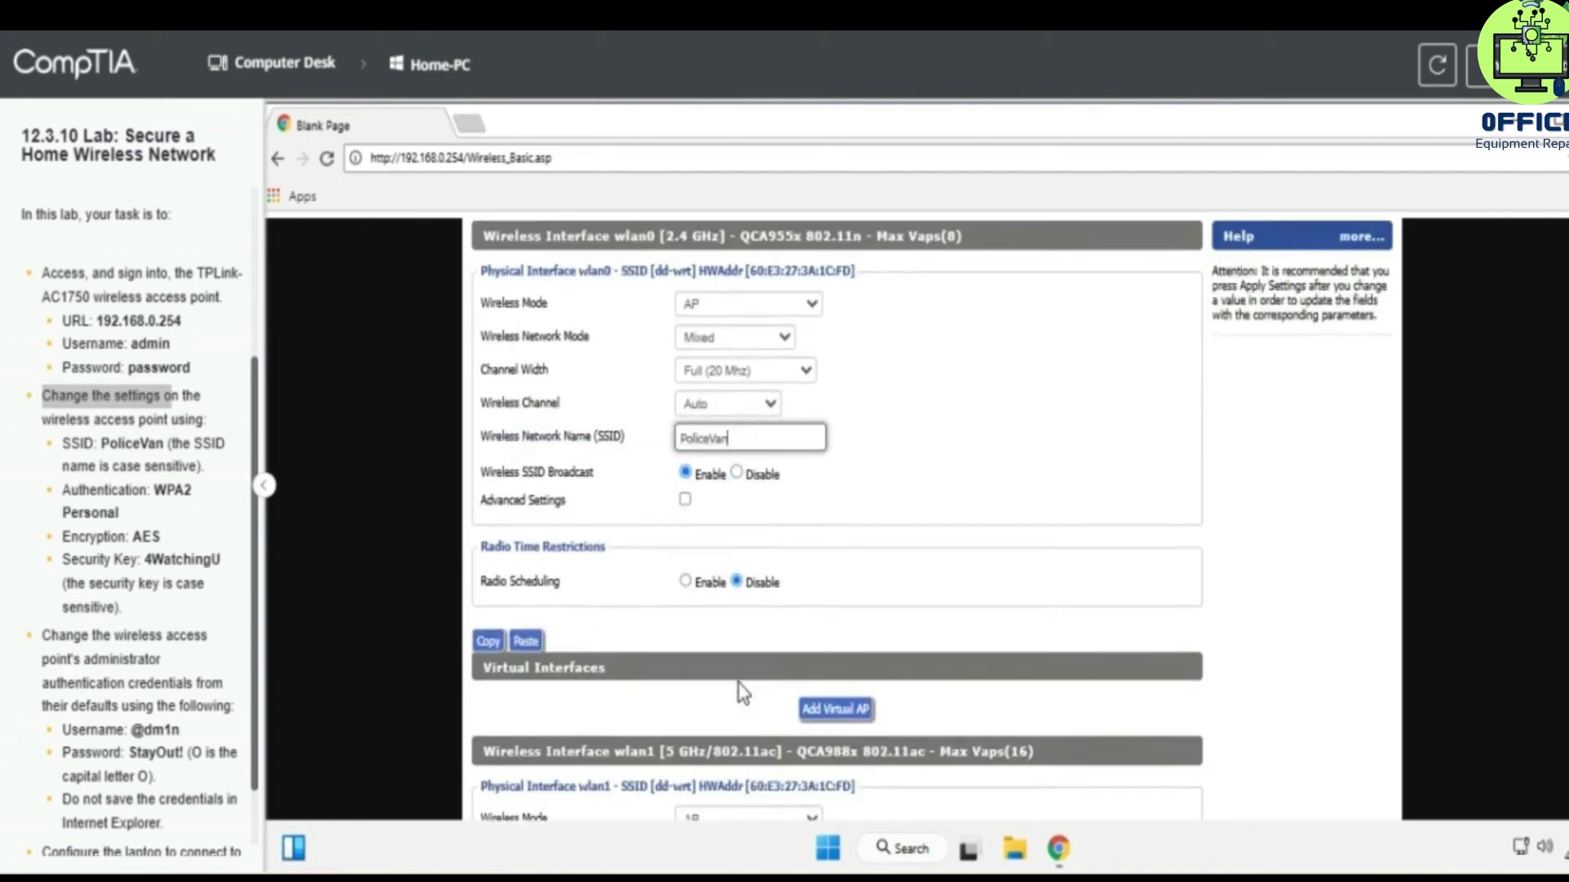
pyautogui.scroll(-3)
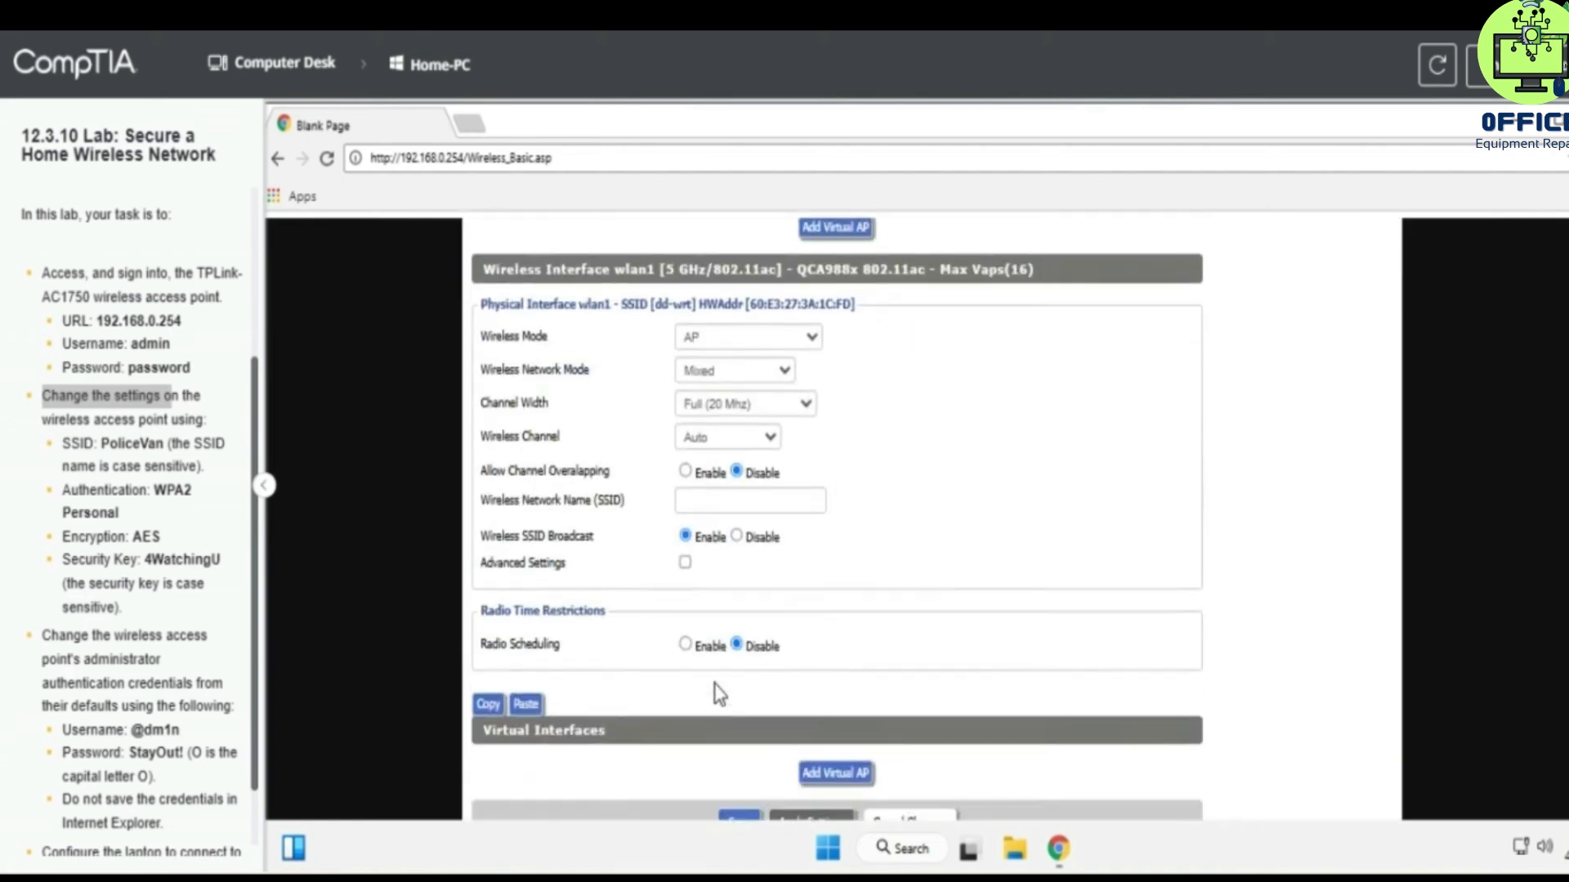
pyautogui.scroll(-3)
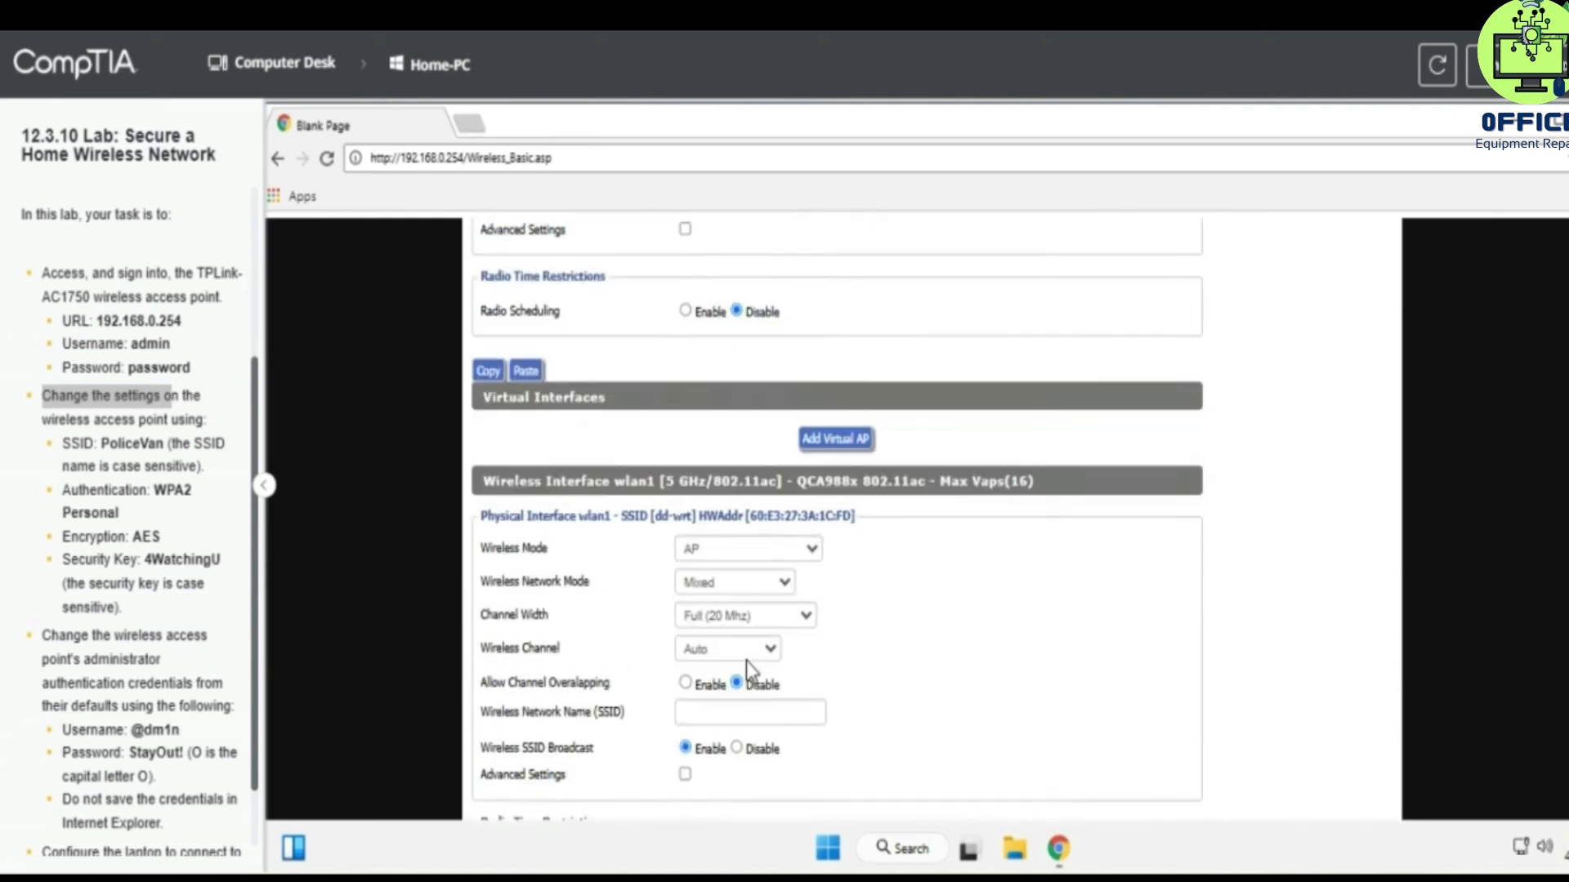
pyautogui.scroll(3)
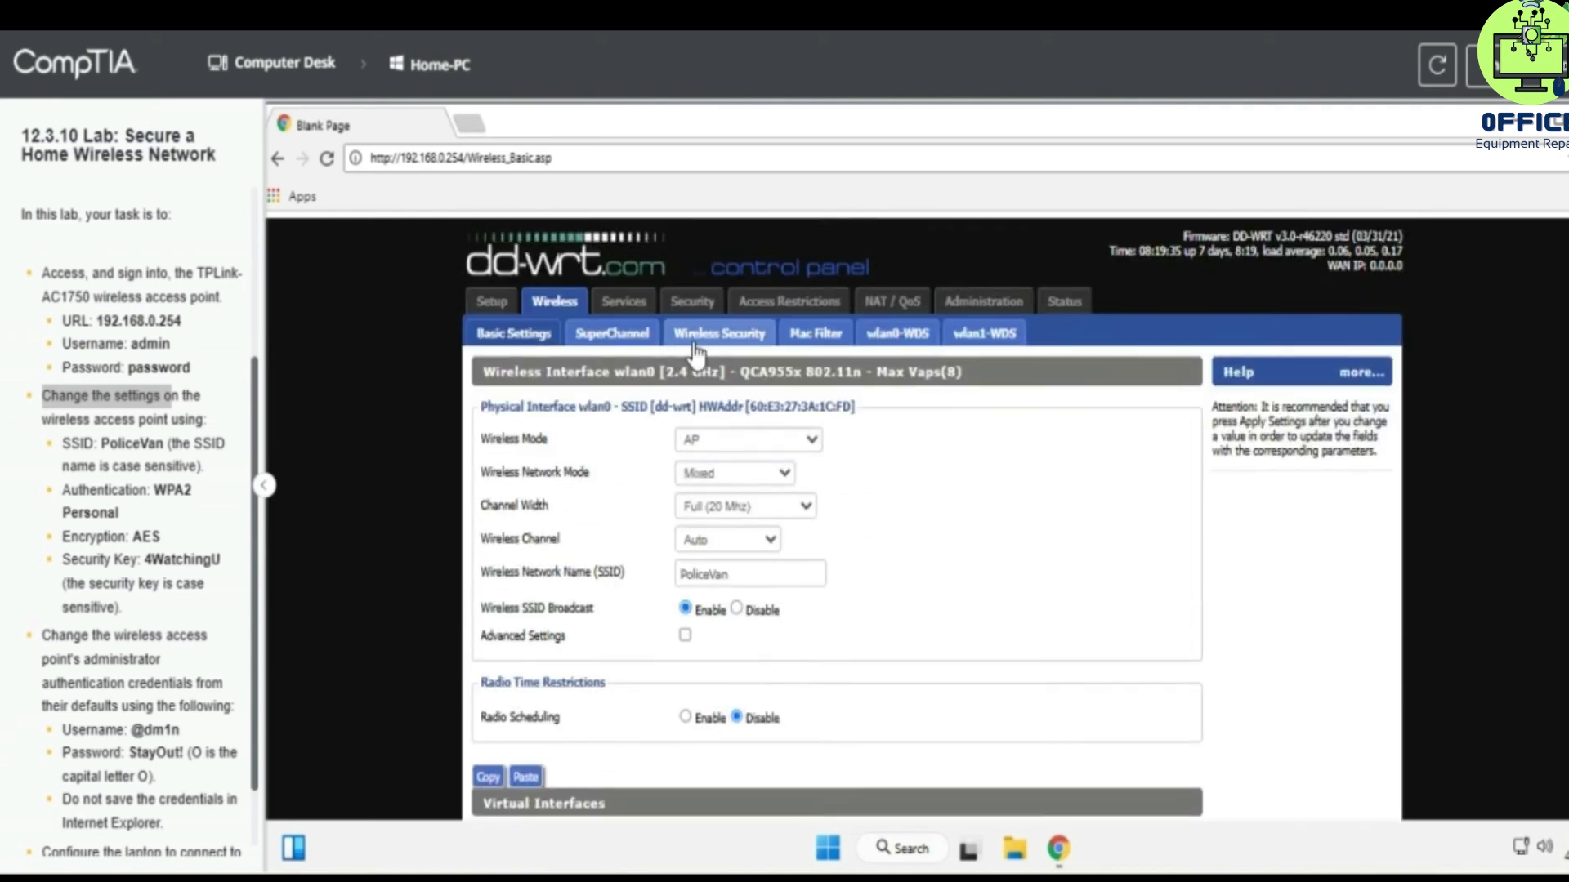
# - Set wlan0 wireless security to WPA mode with WPA2 Personal and CCMP-128 AES
pyautogui.click(719, 332)
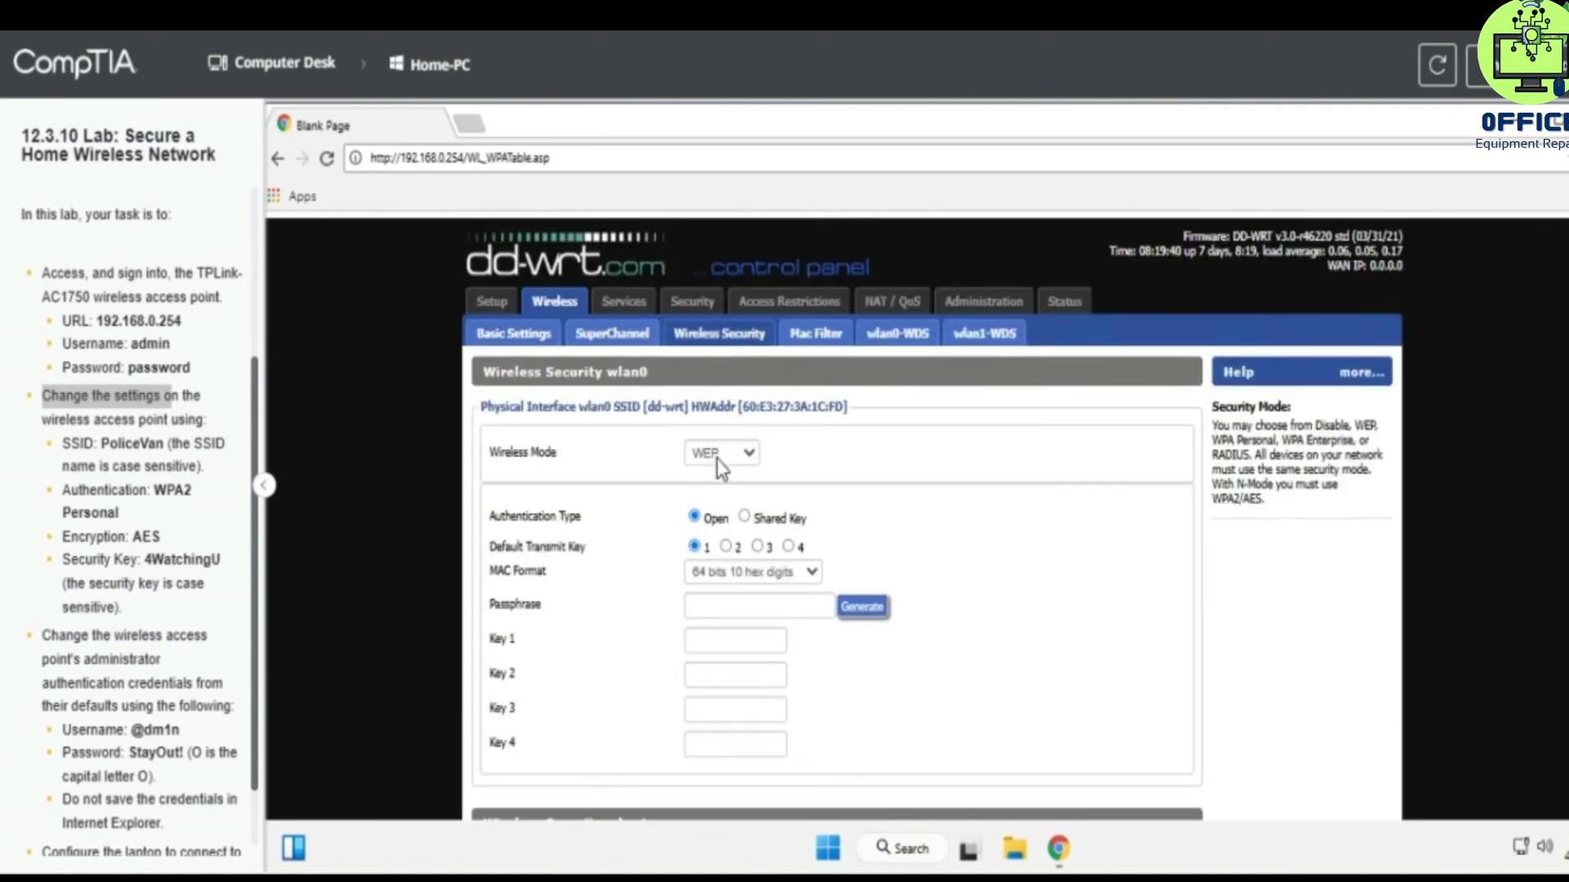
pyautogui.click(720, 453)
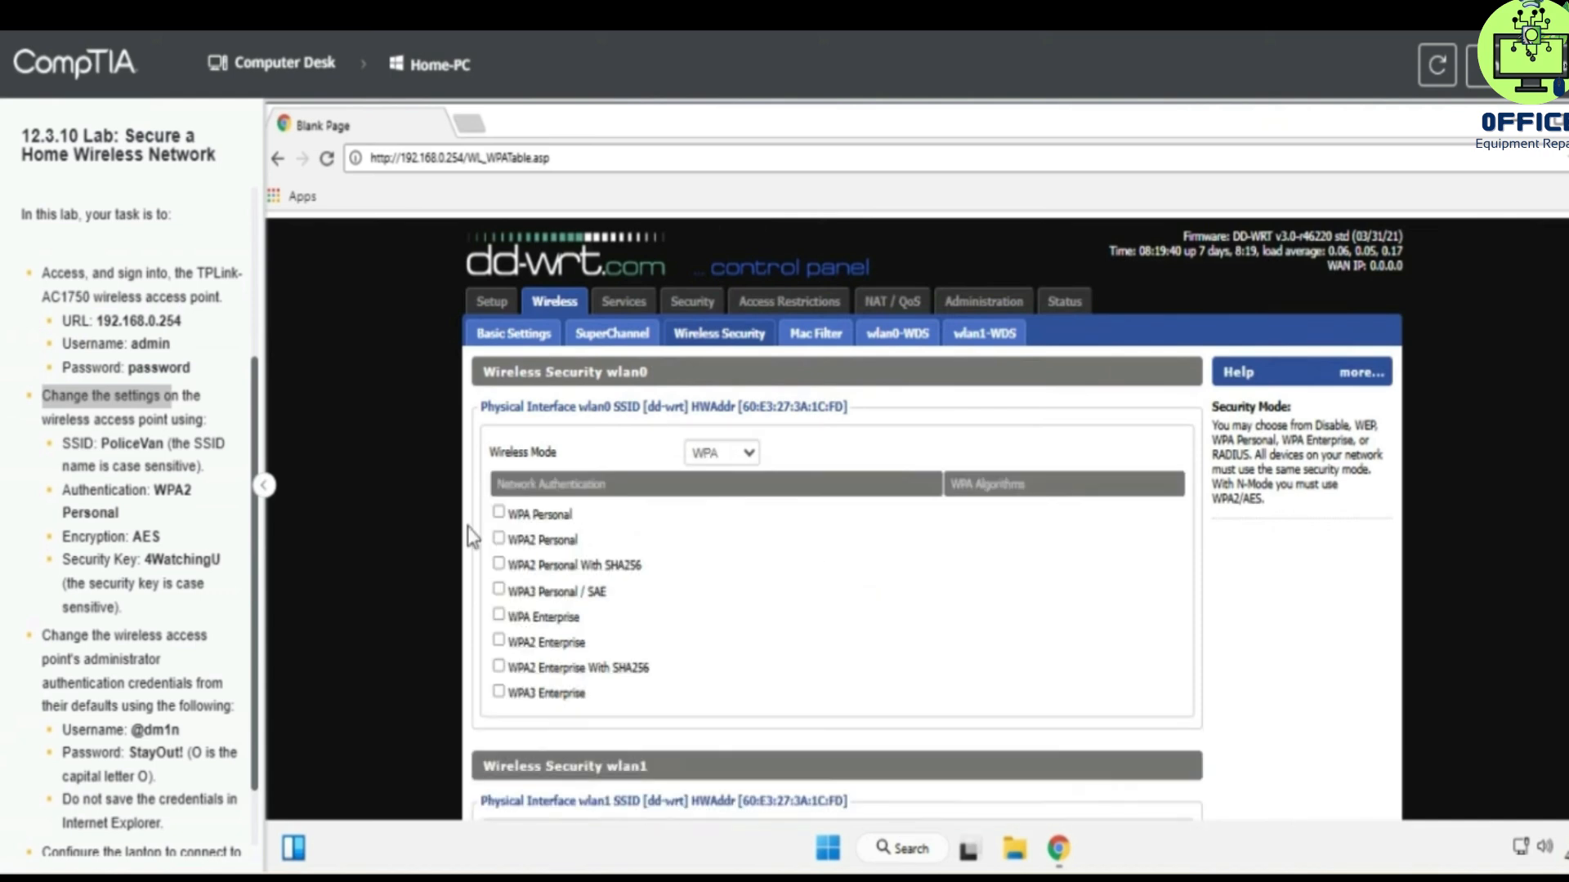
pyautogui.doubleClick(171, 490)
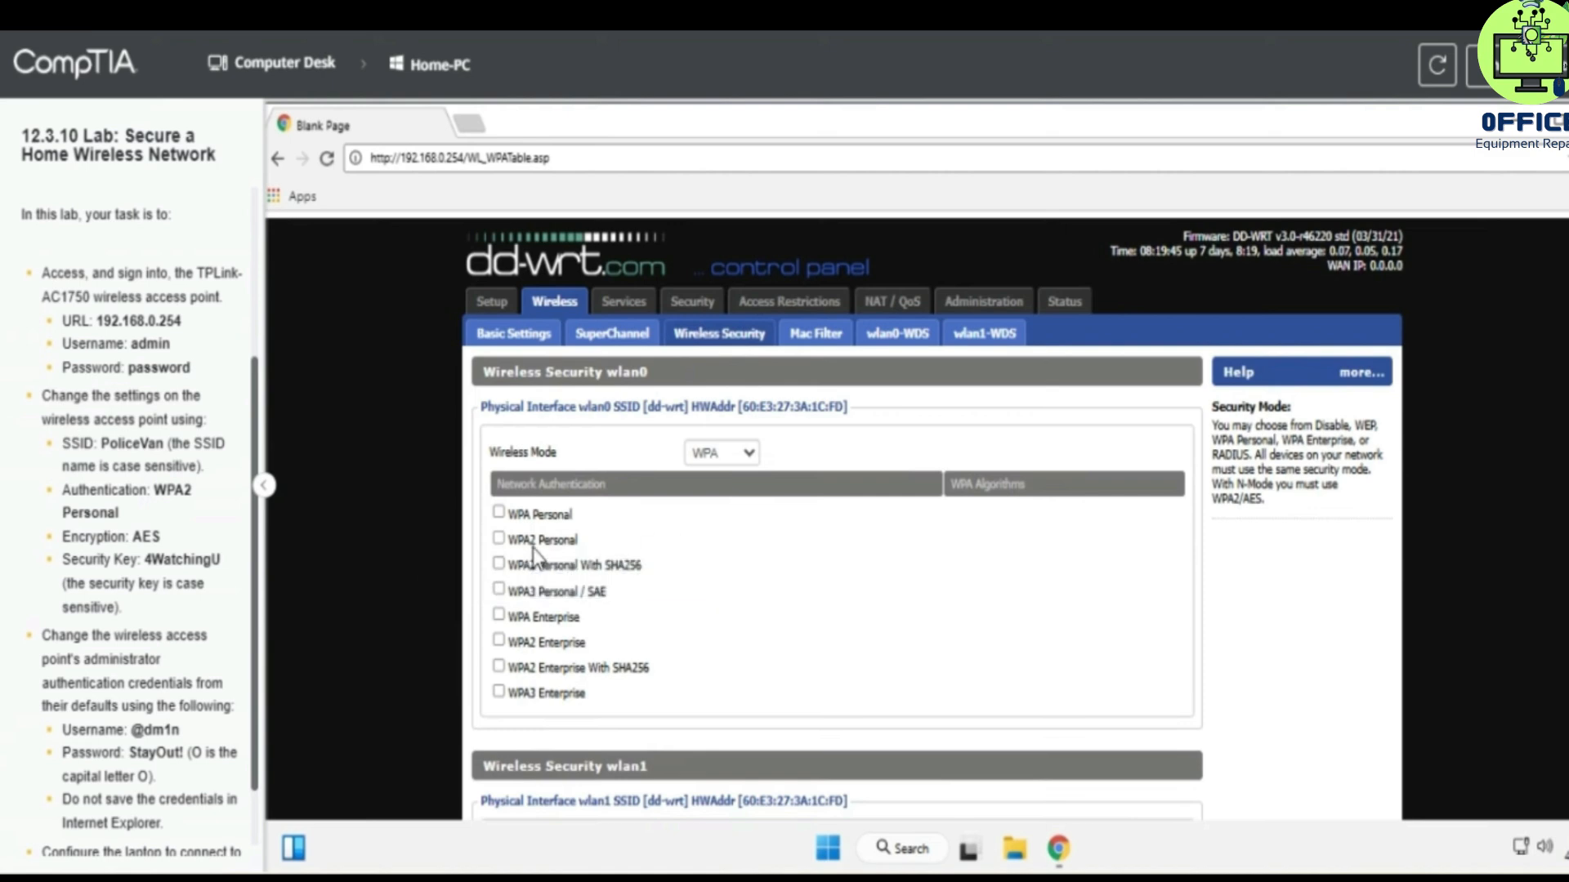
pyautogui.click(498, 538)
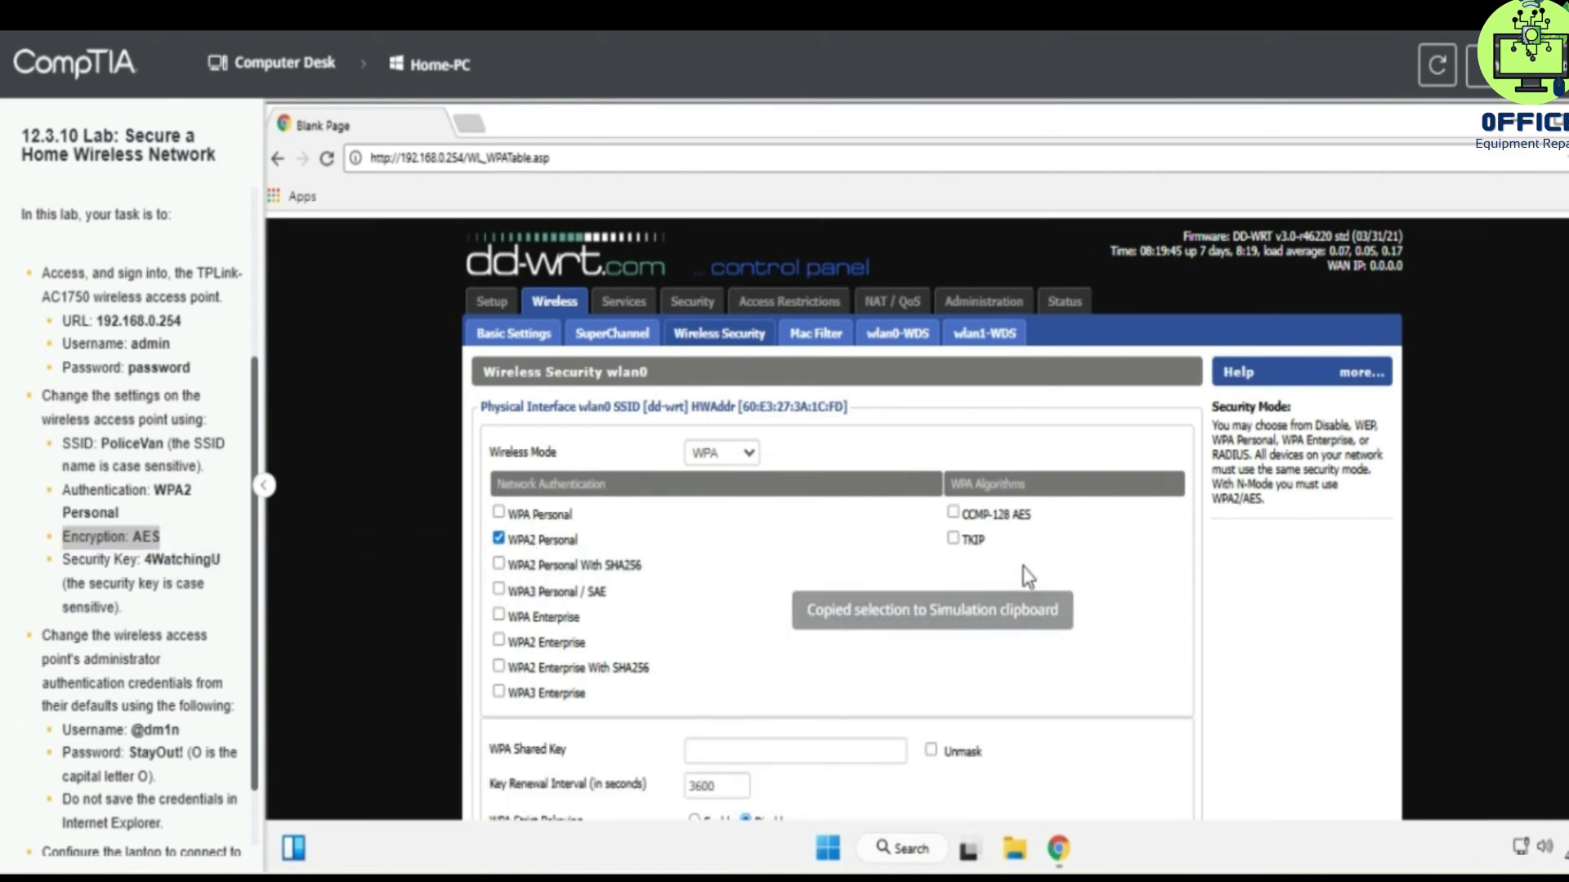
pyautogui.click(951, 511)
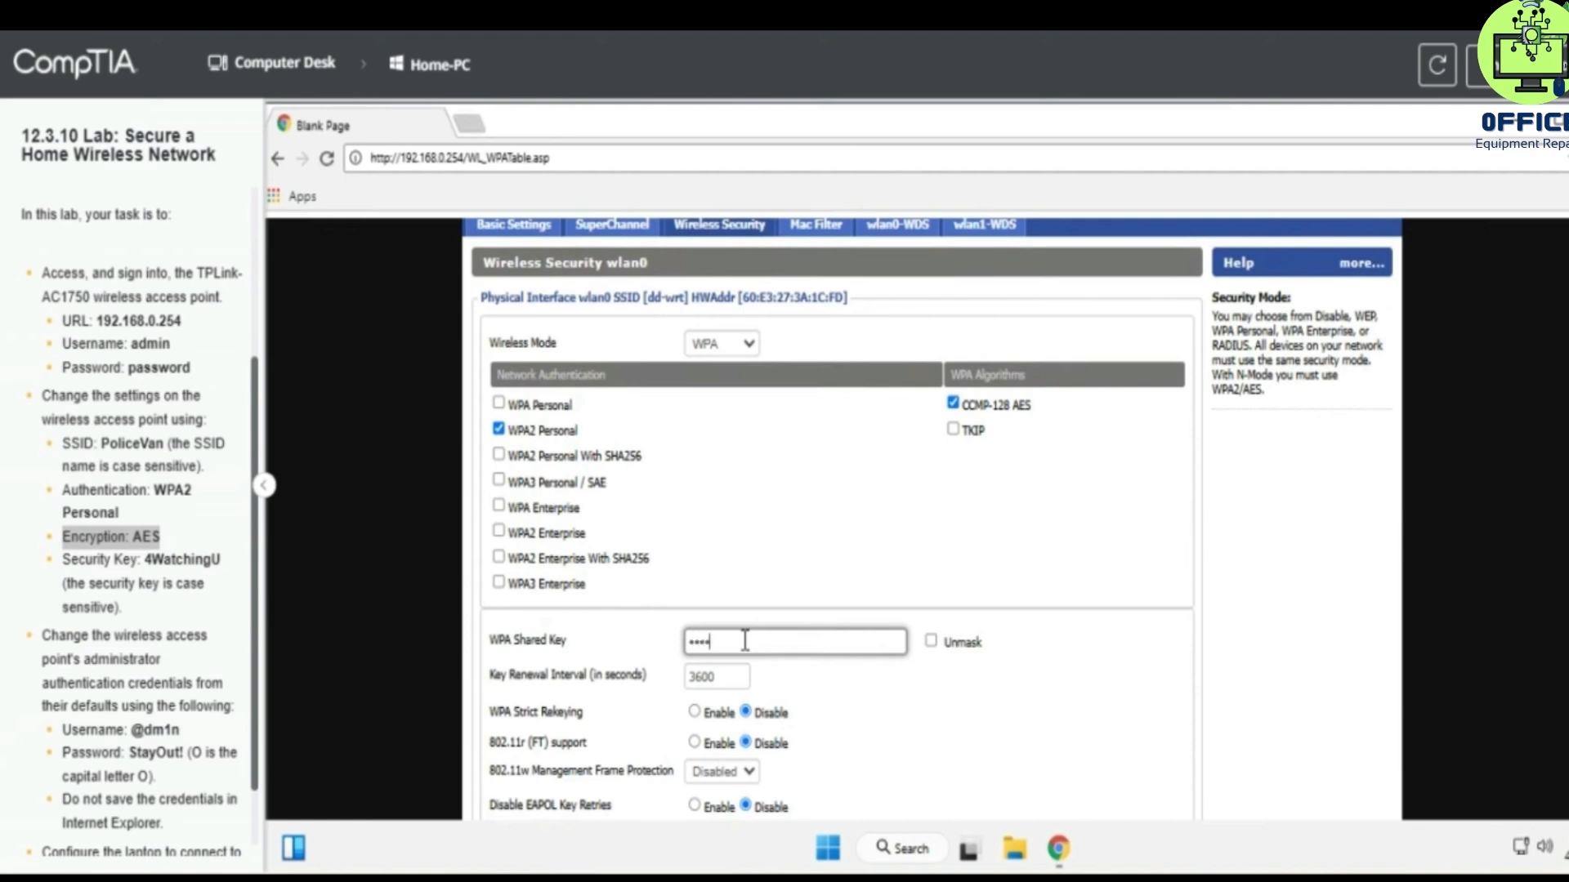
pyautogui.press('backspace')
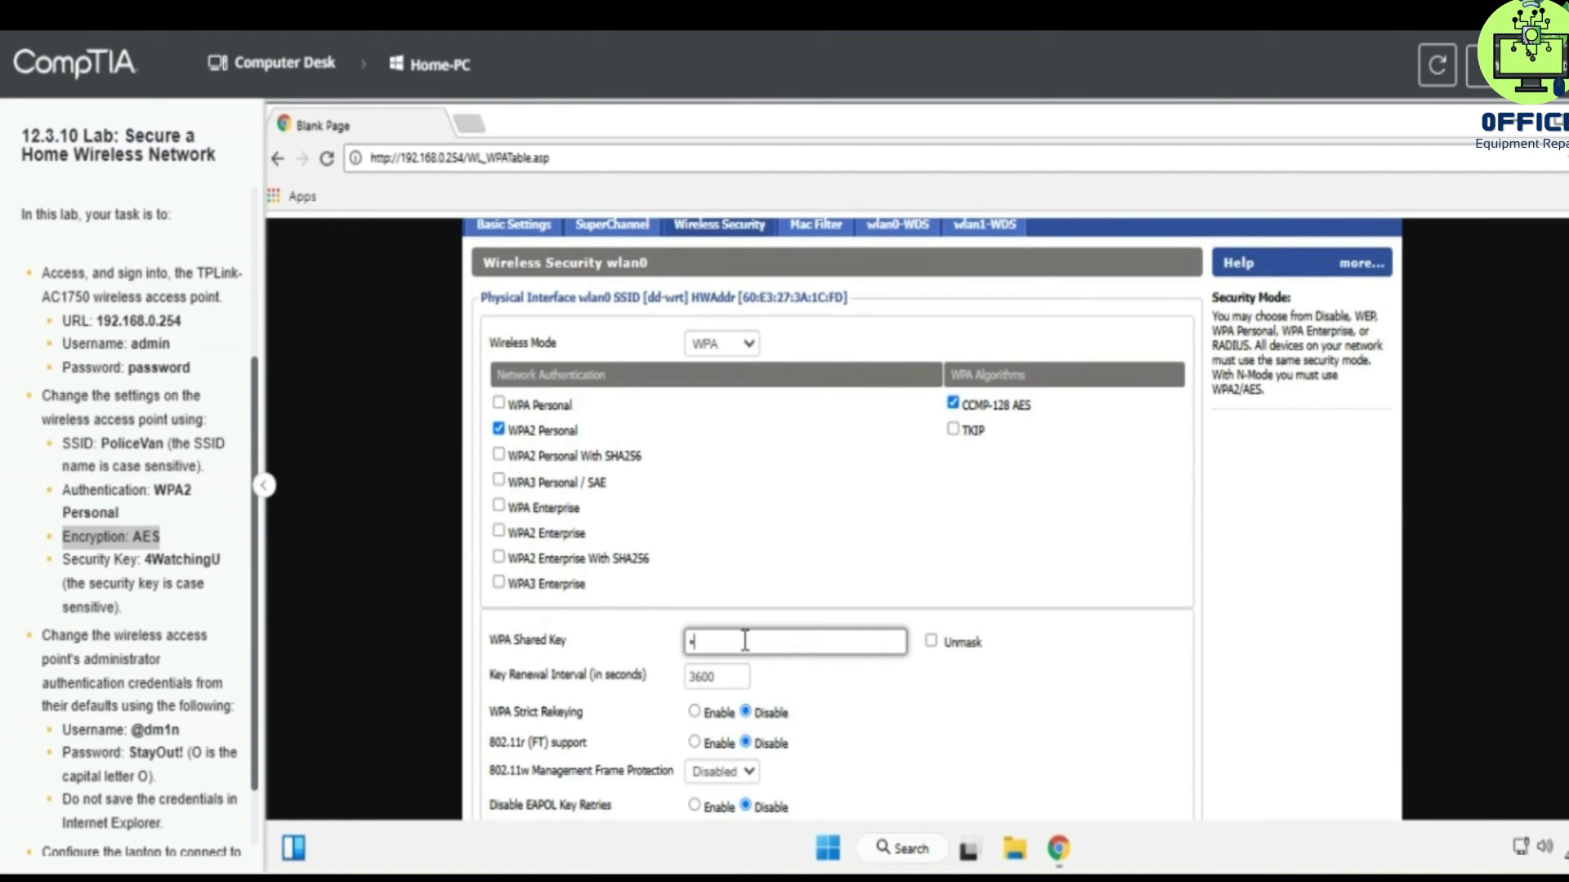
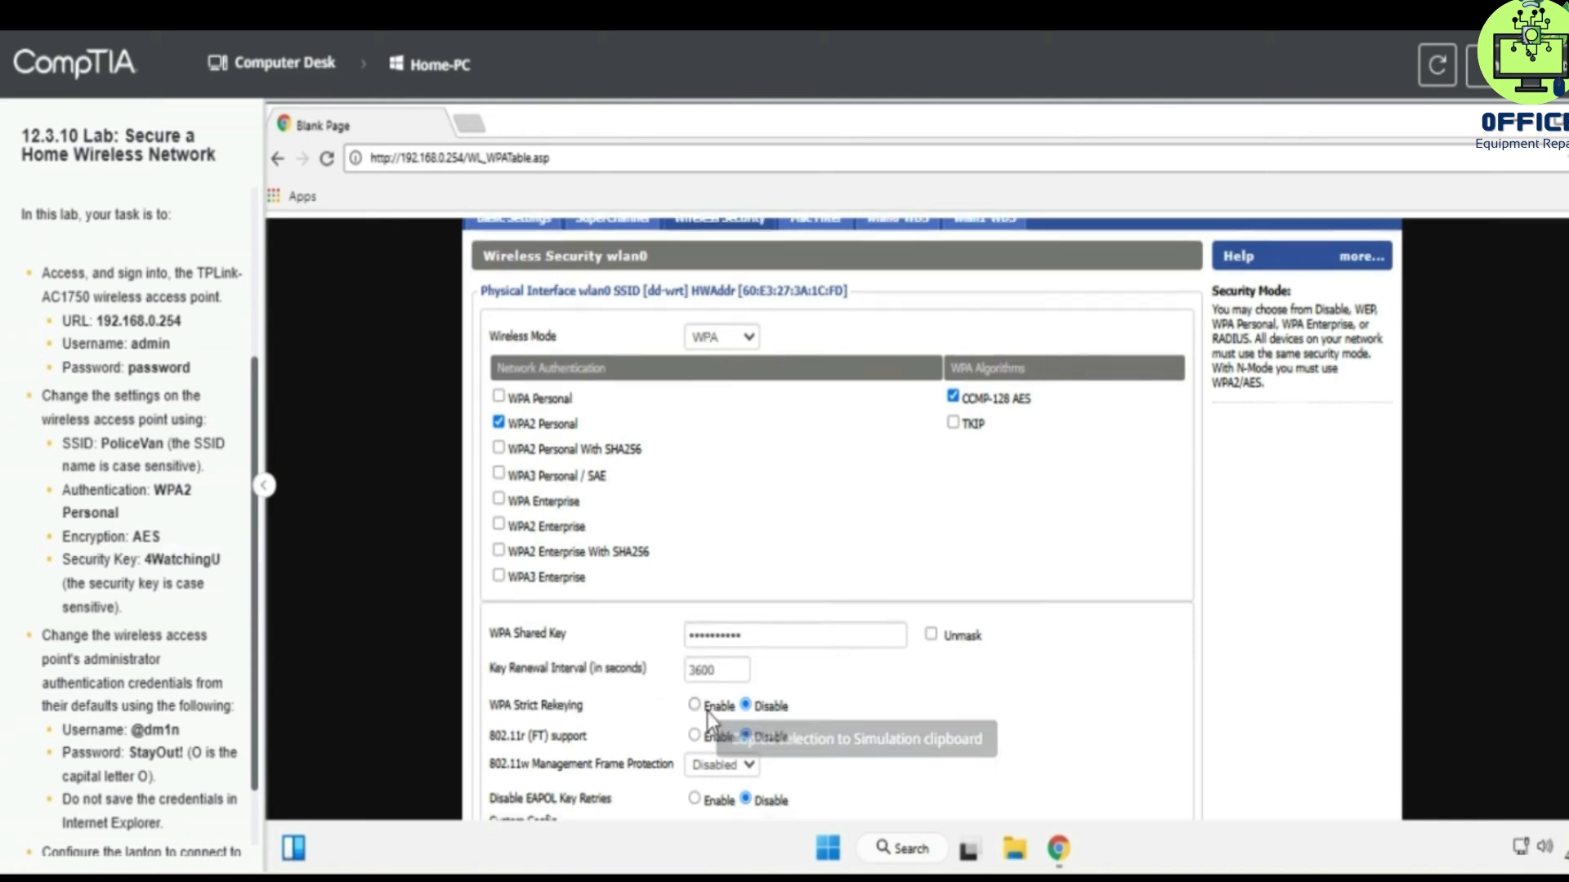
pyautogui.scroll(-3)
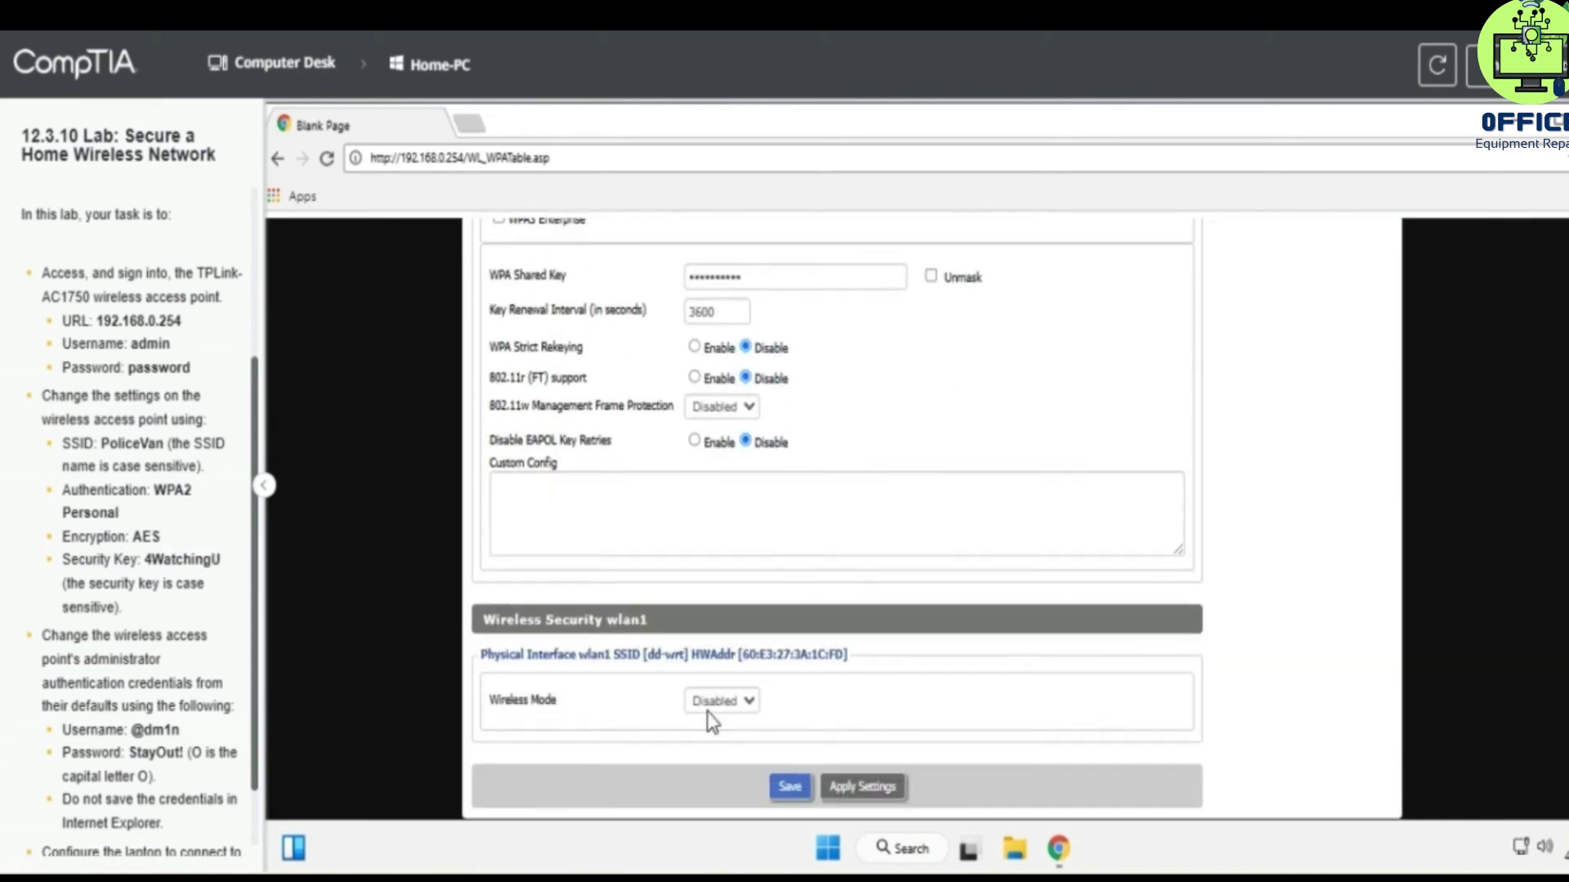
pyautogui.moveTo(634, 649)
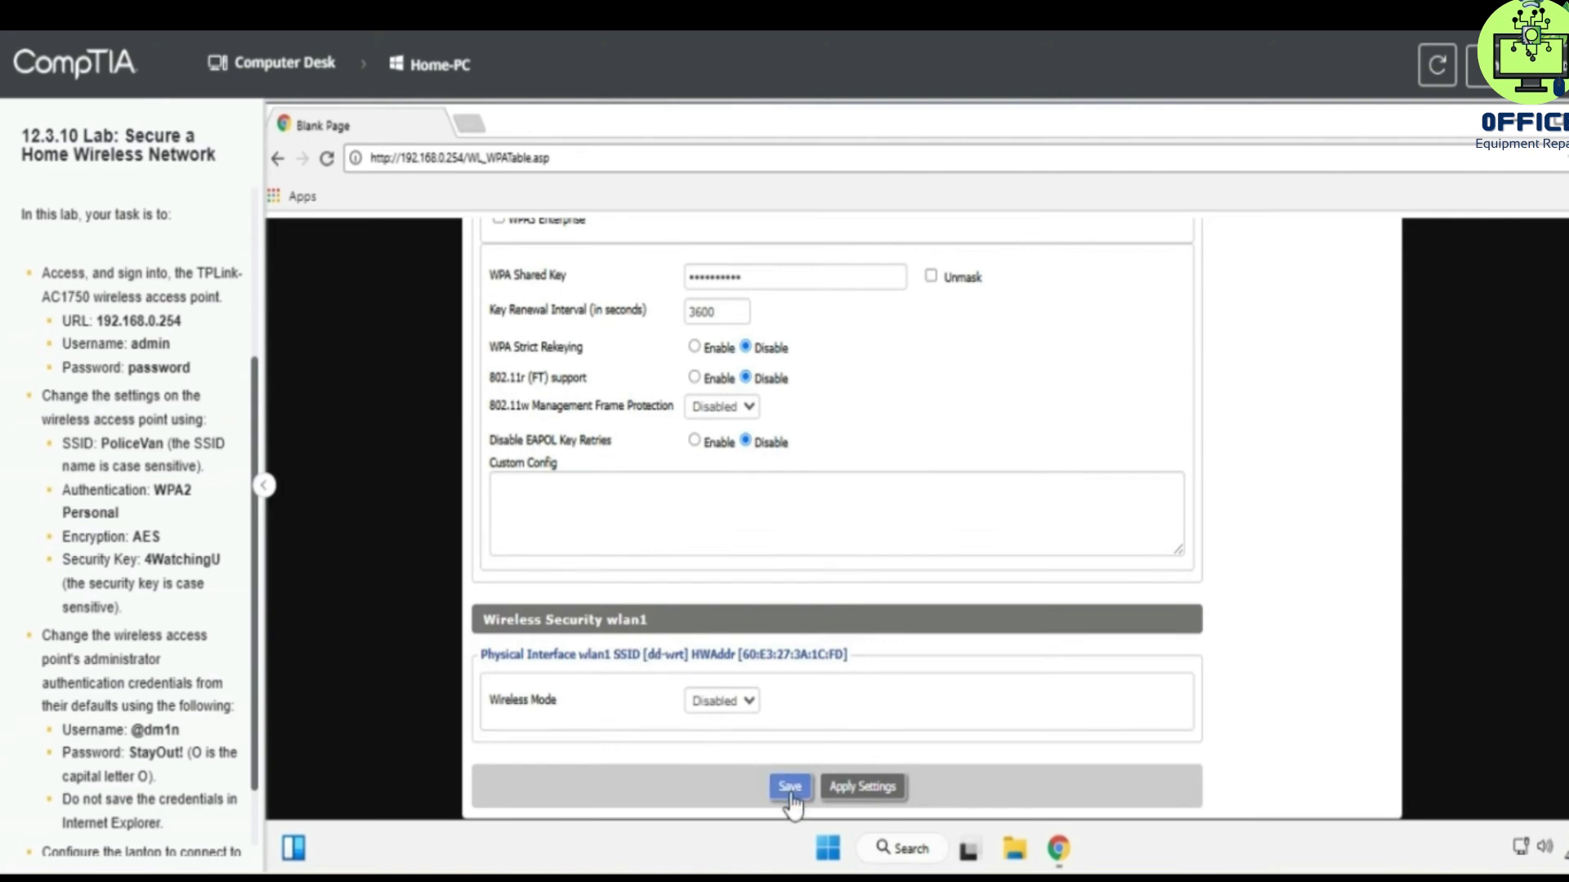
pyautogui.click(789, 786)
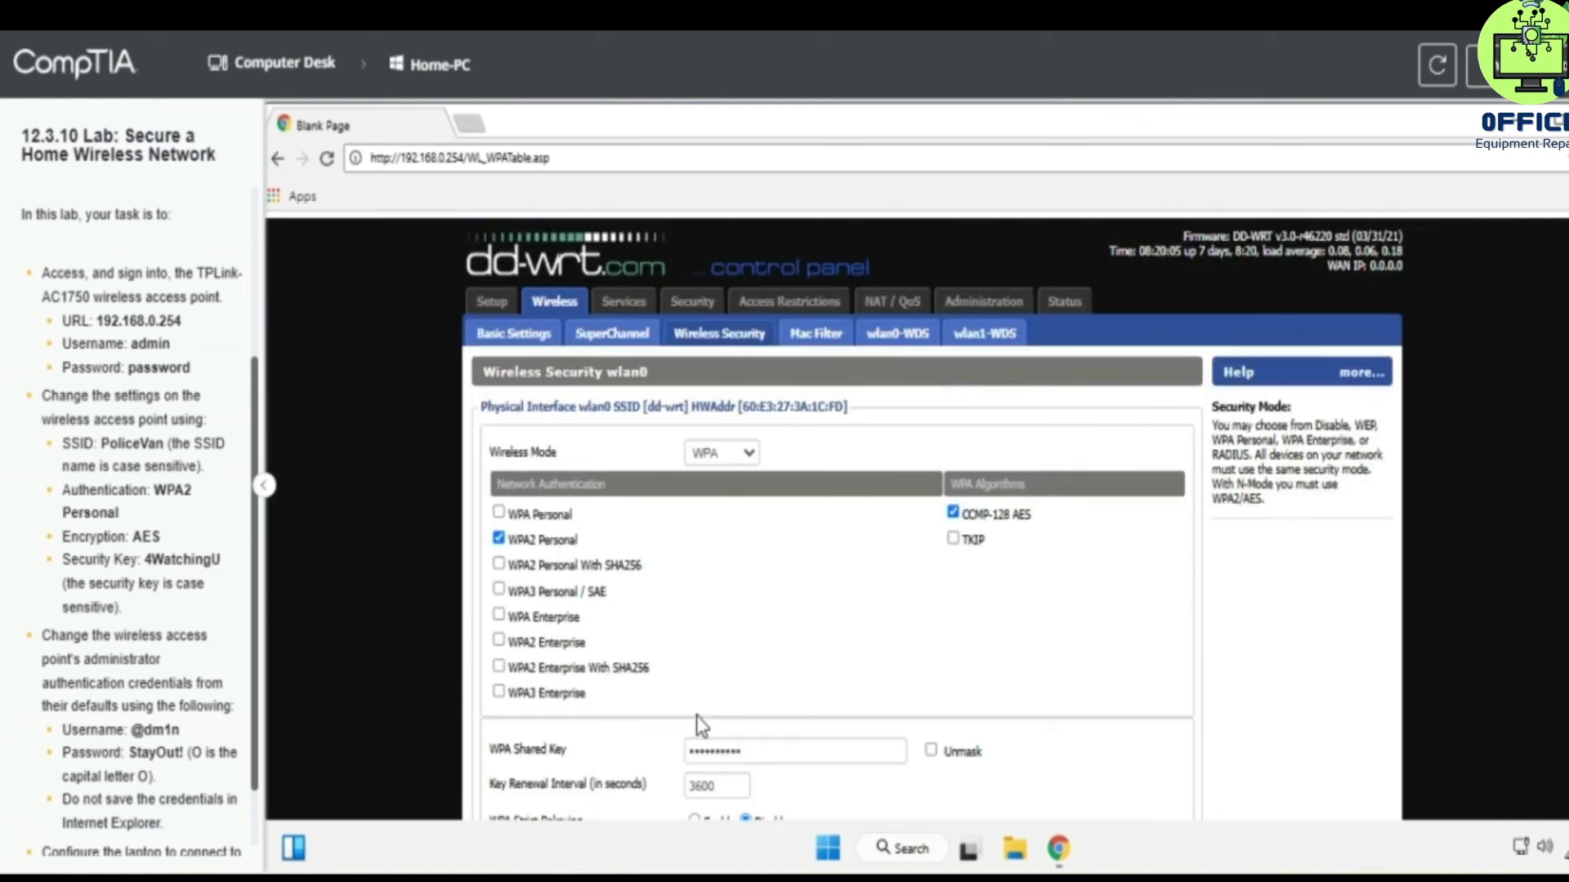
pyautogui.click(982, 300)
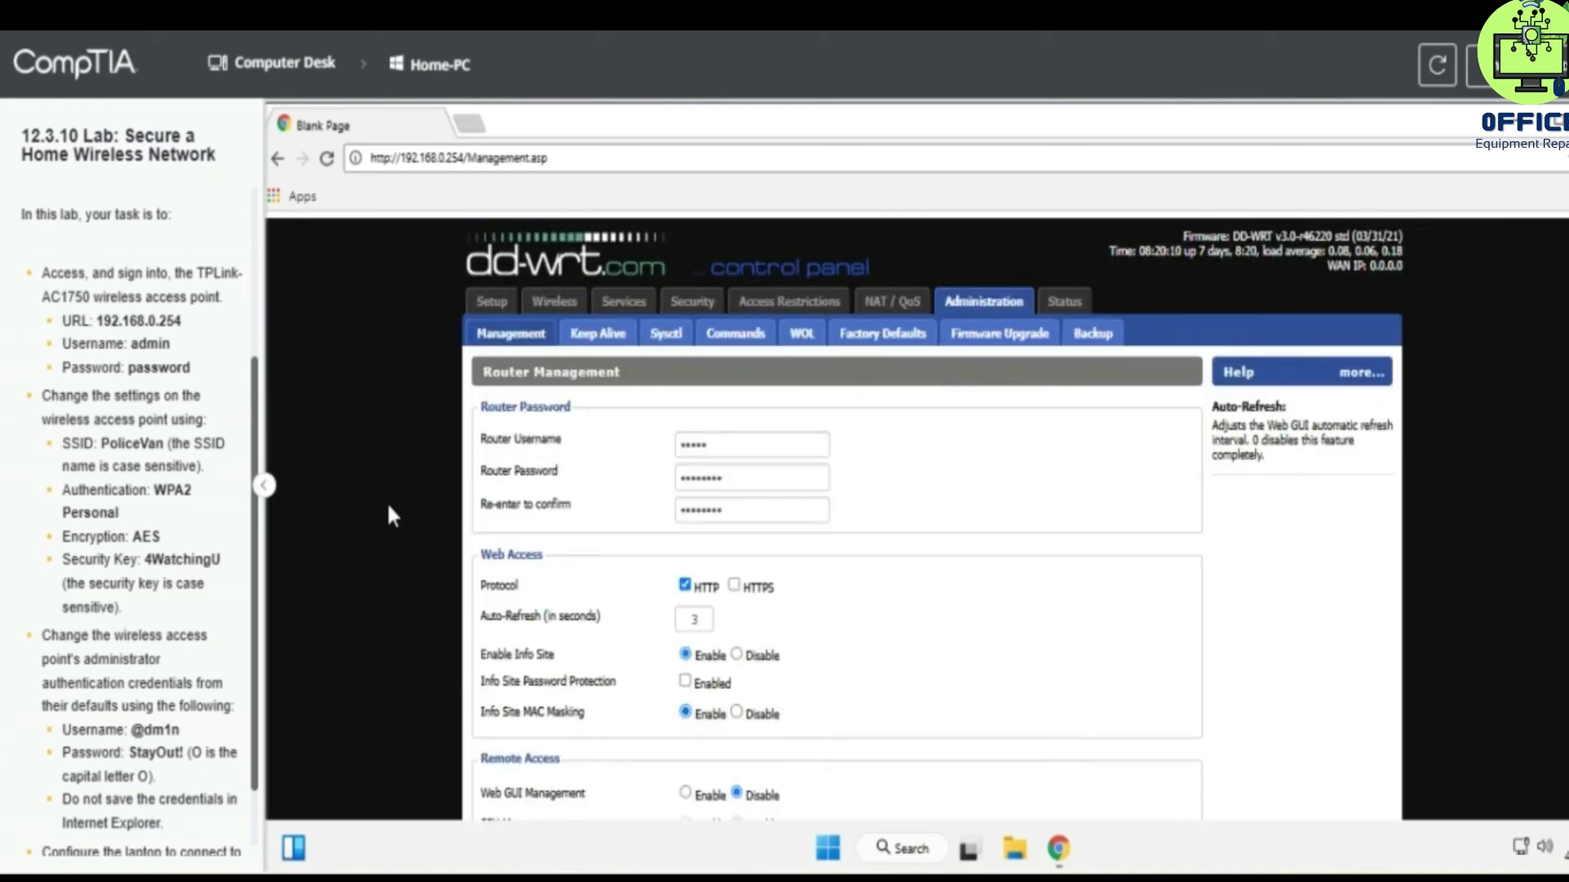
pyautogui.scroll(-3)
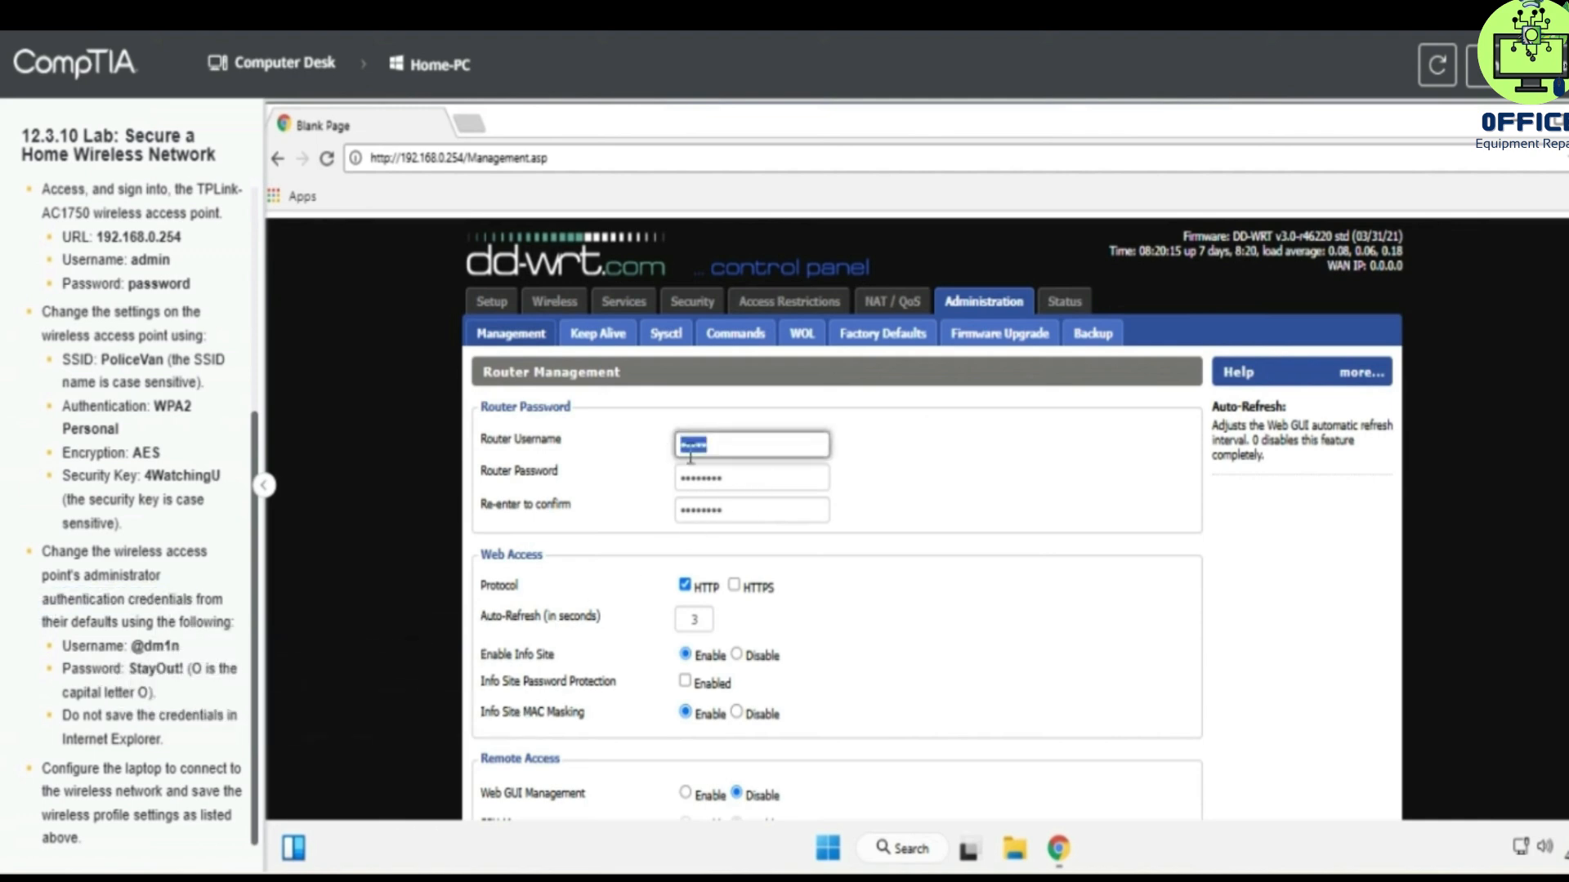
pyautogui.write('@')
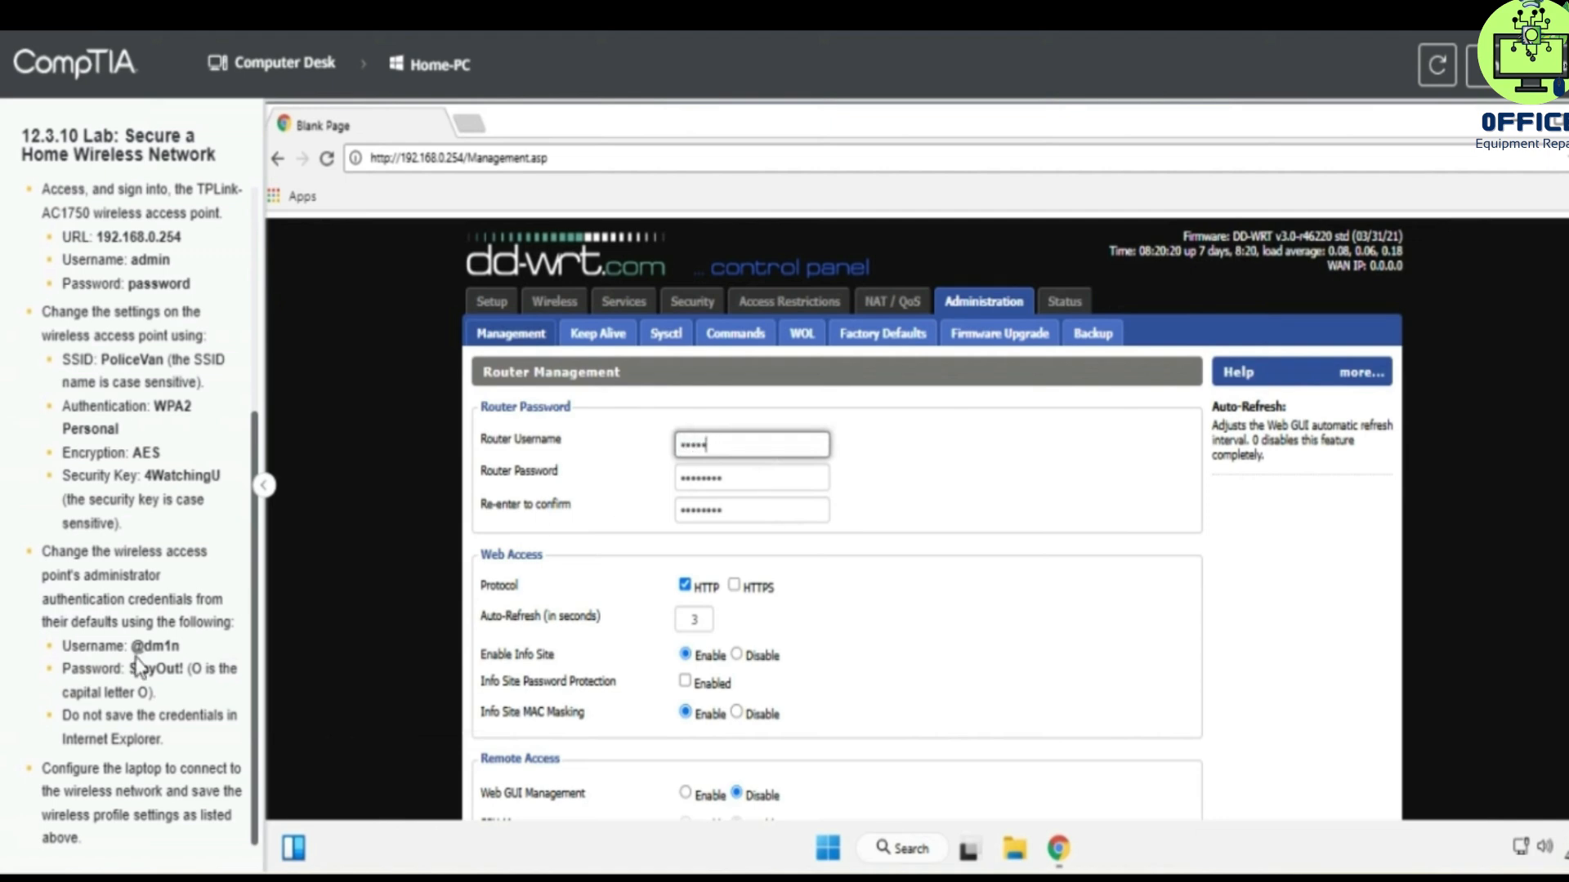
pyautogui.click(751, 477)
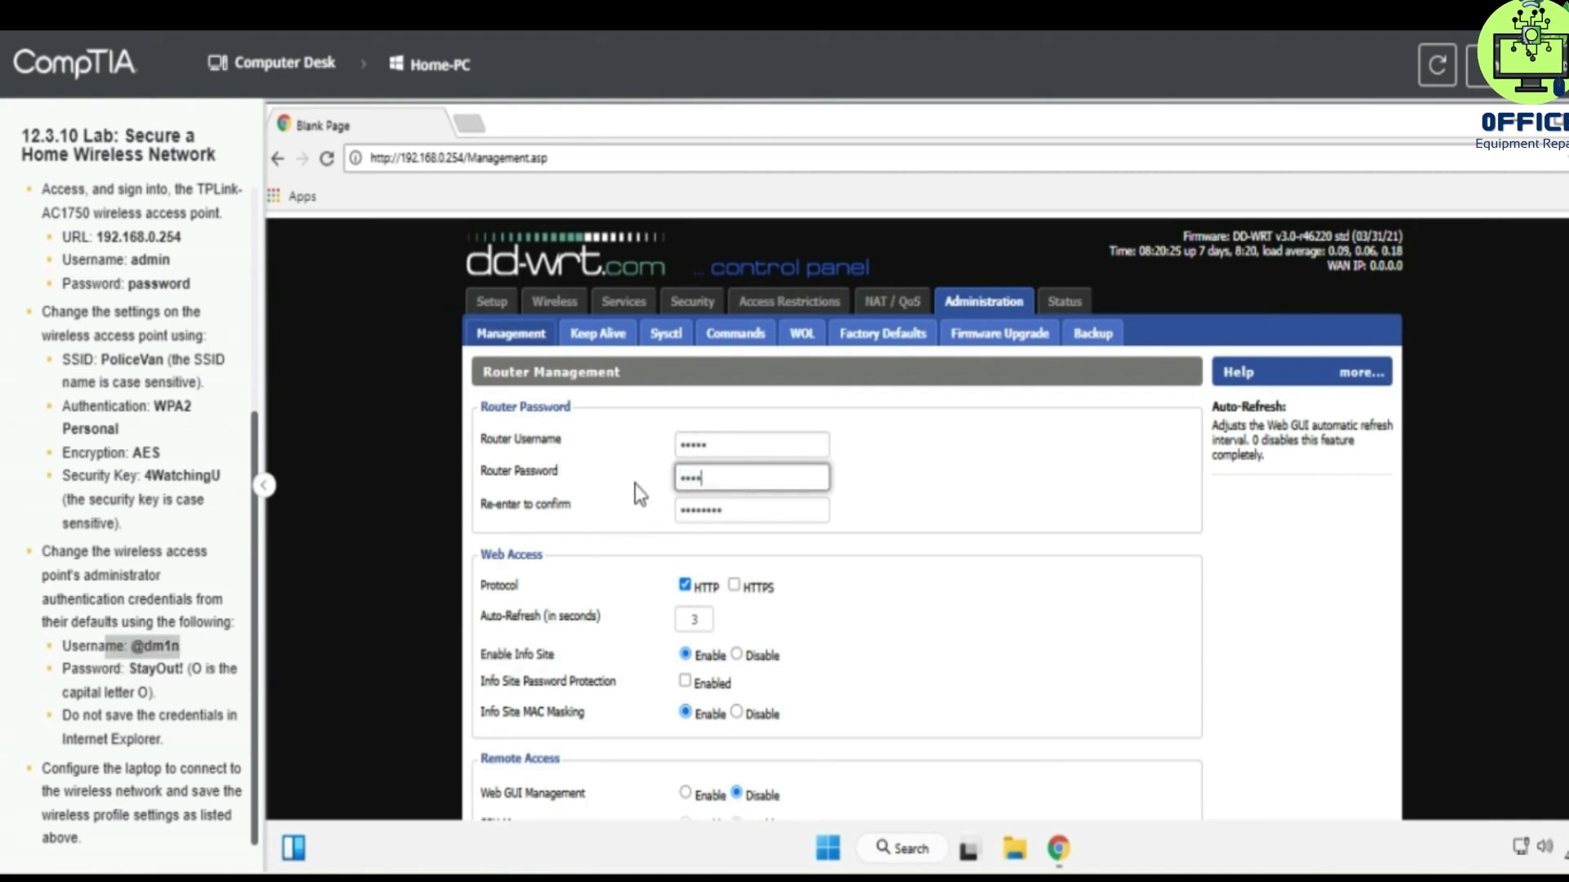
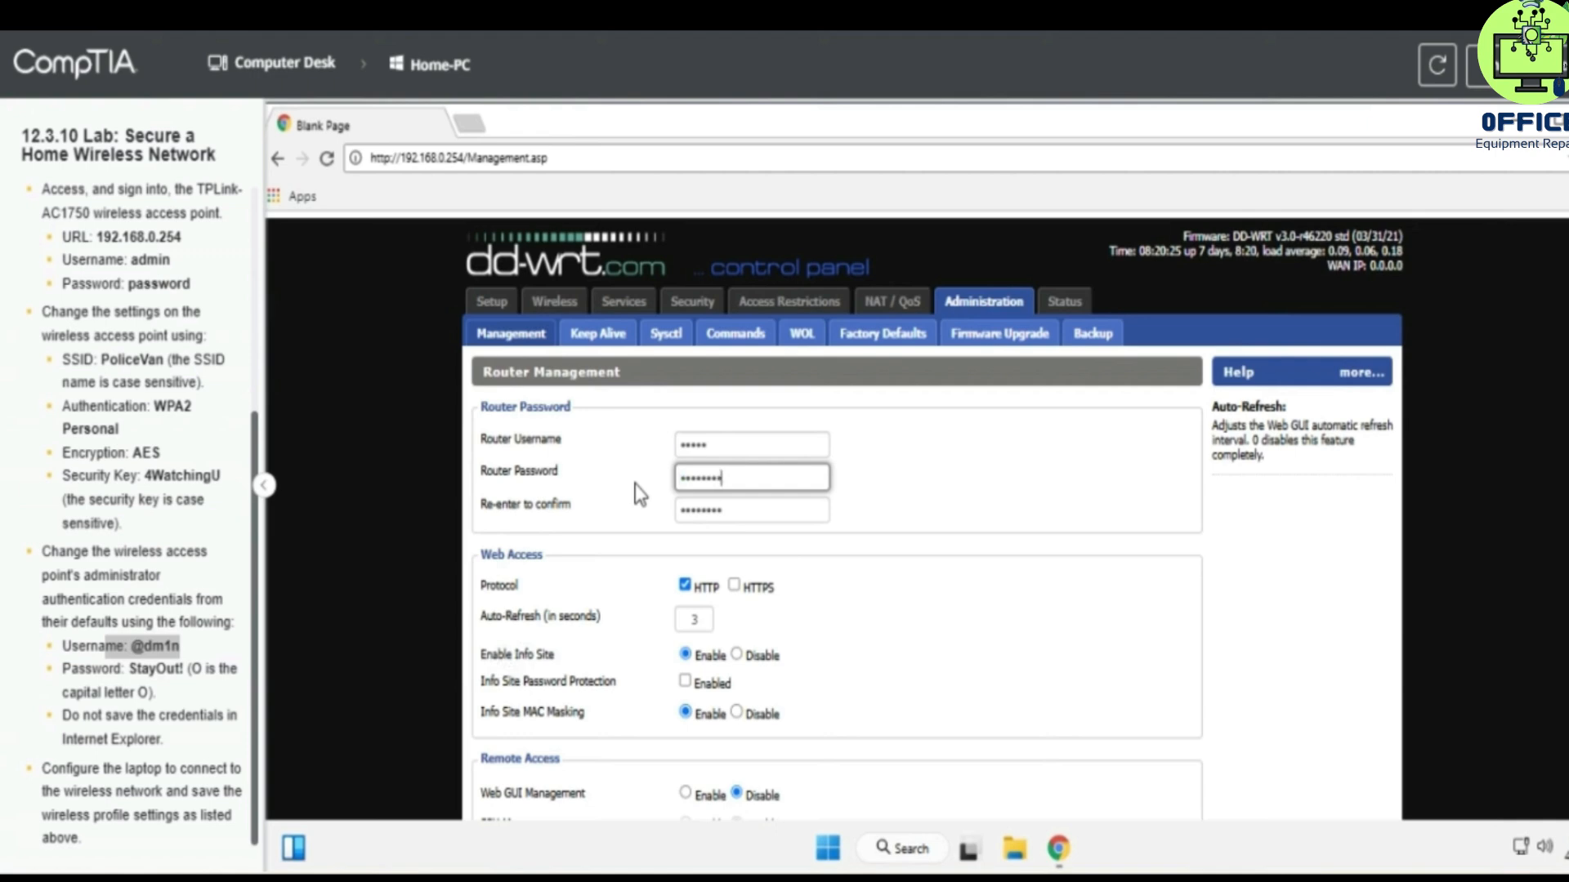
pyautogui.click(752, 510)
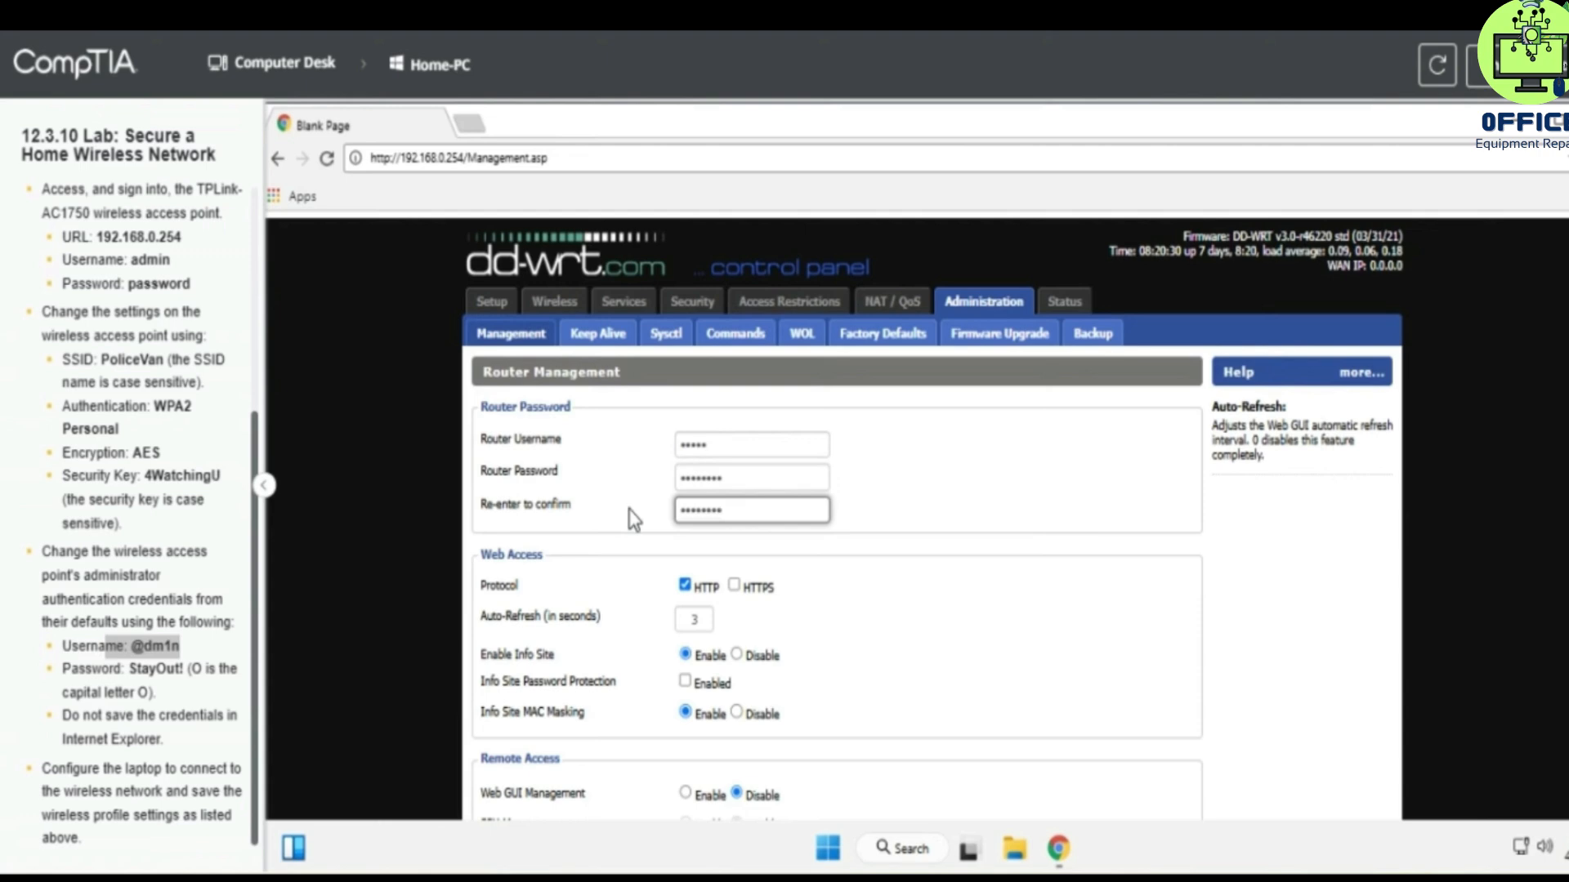
pyautogui.scroll(-3)
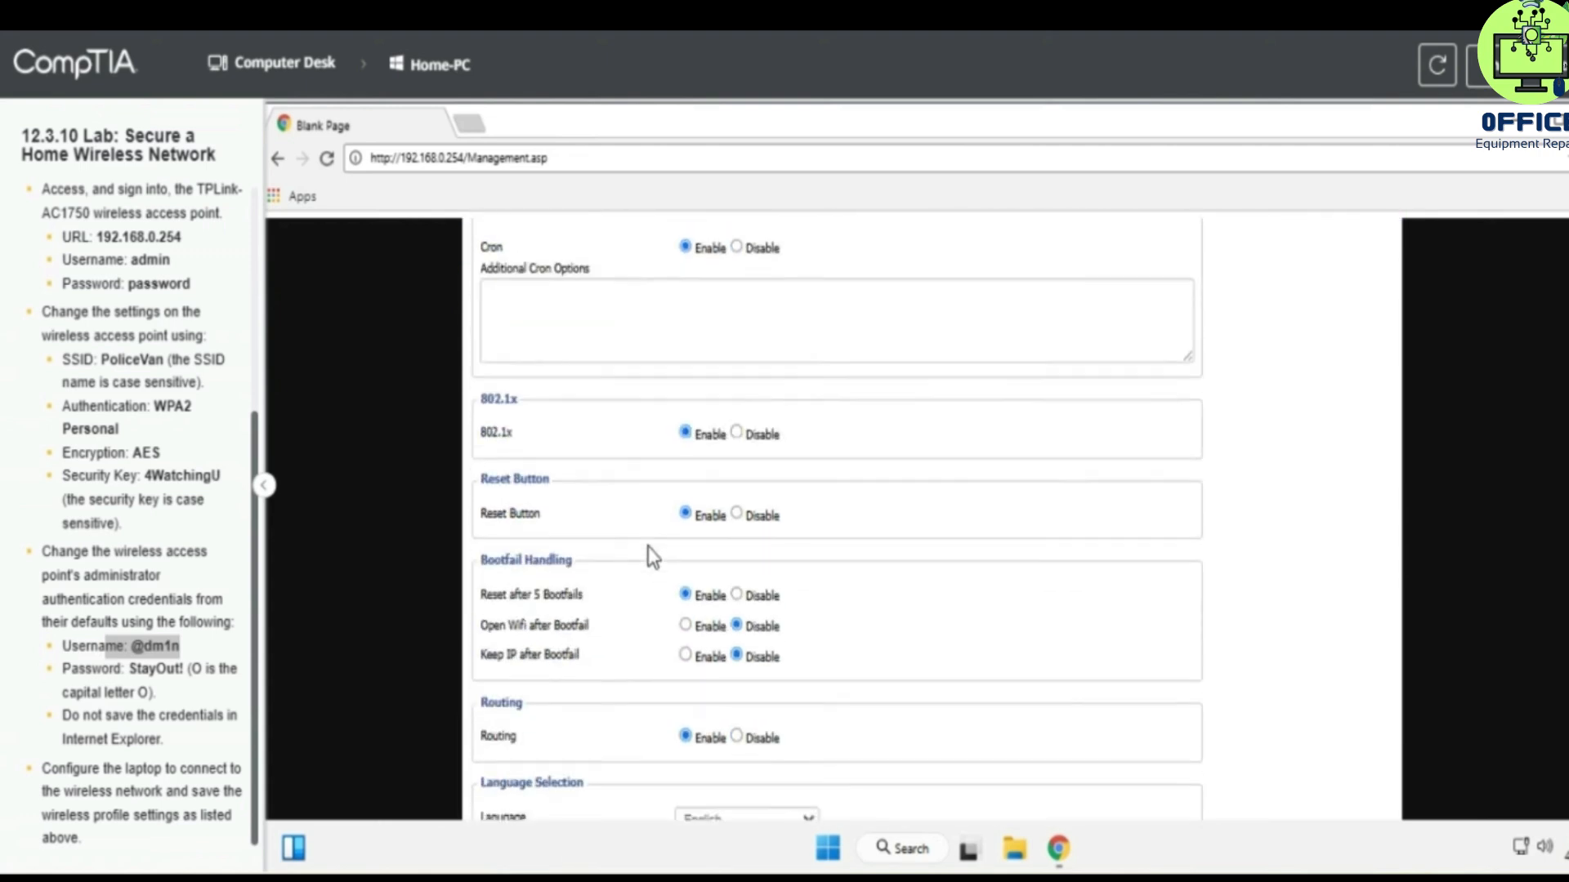
pyautogui.scroll(-3)
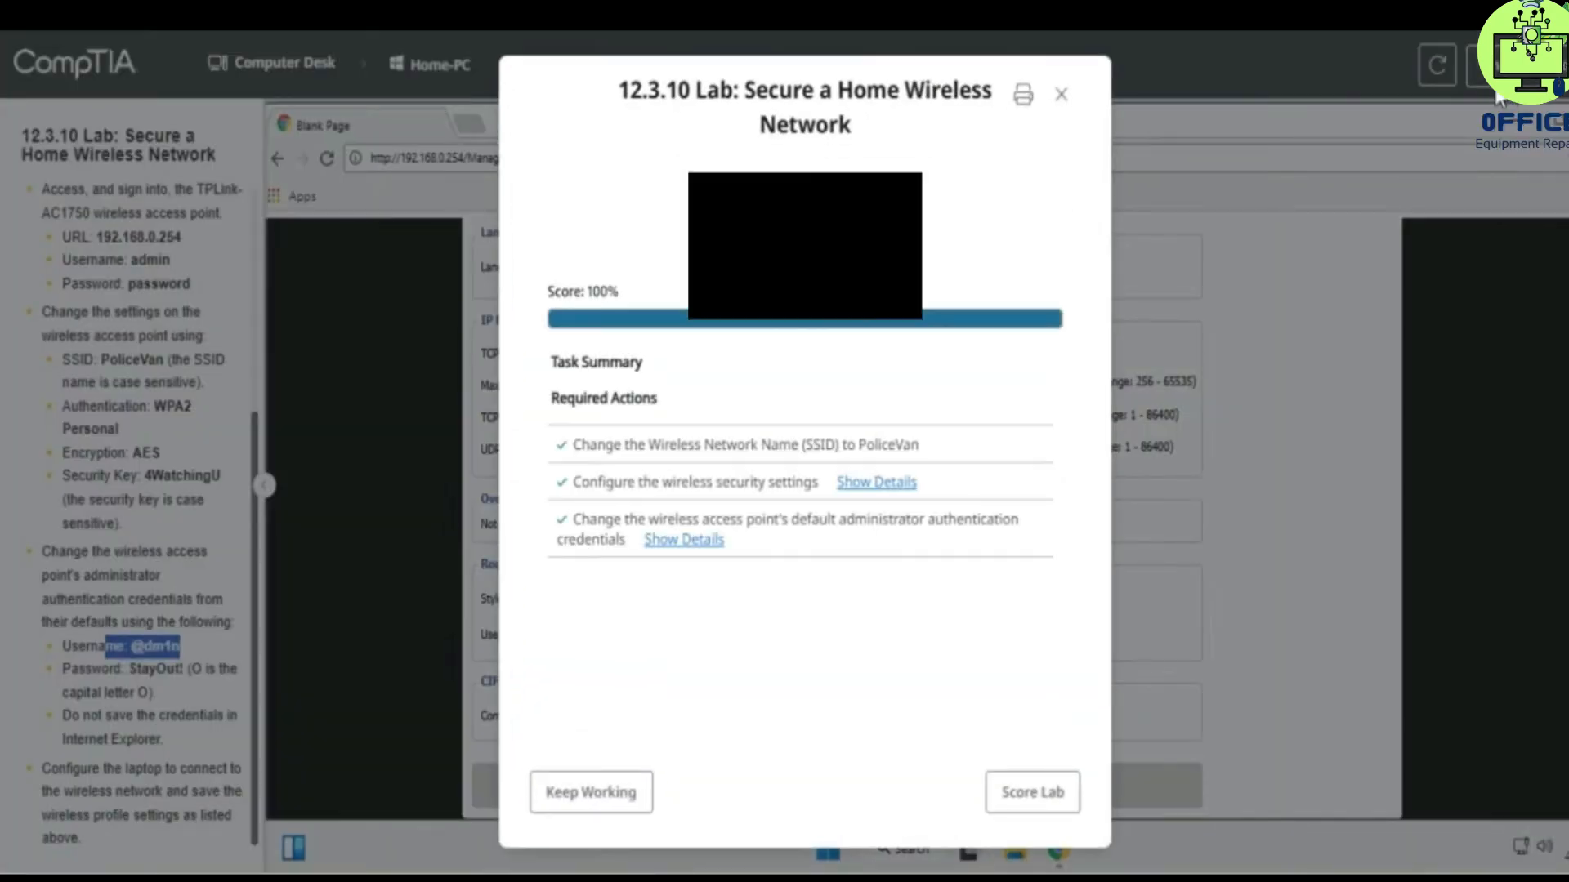
pyautogui.moveTo(175, 104)
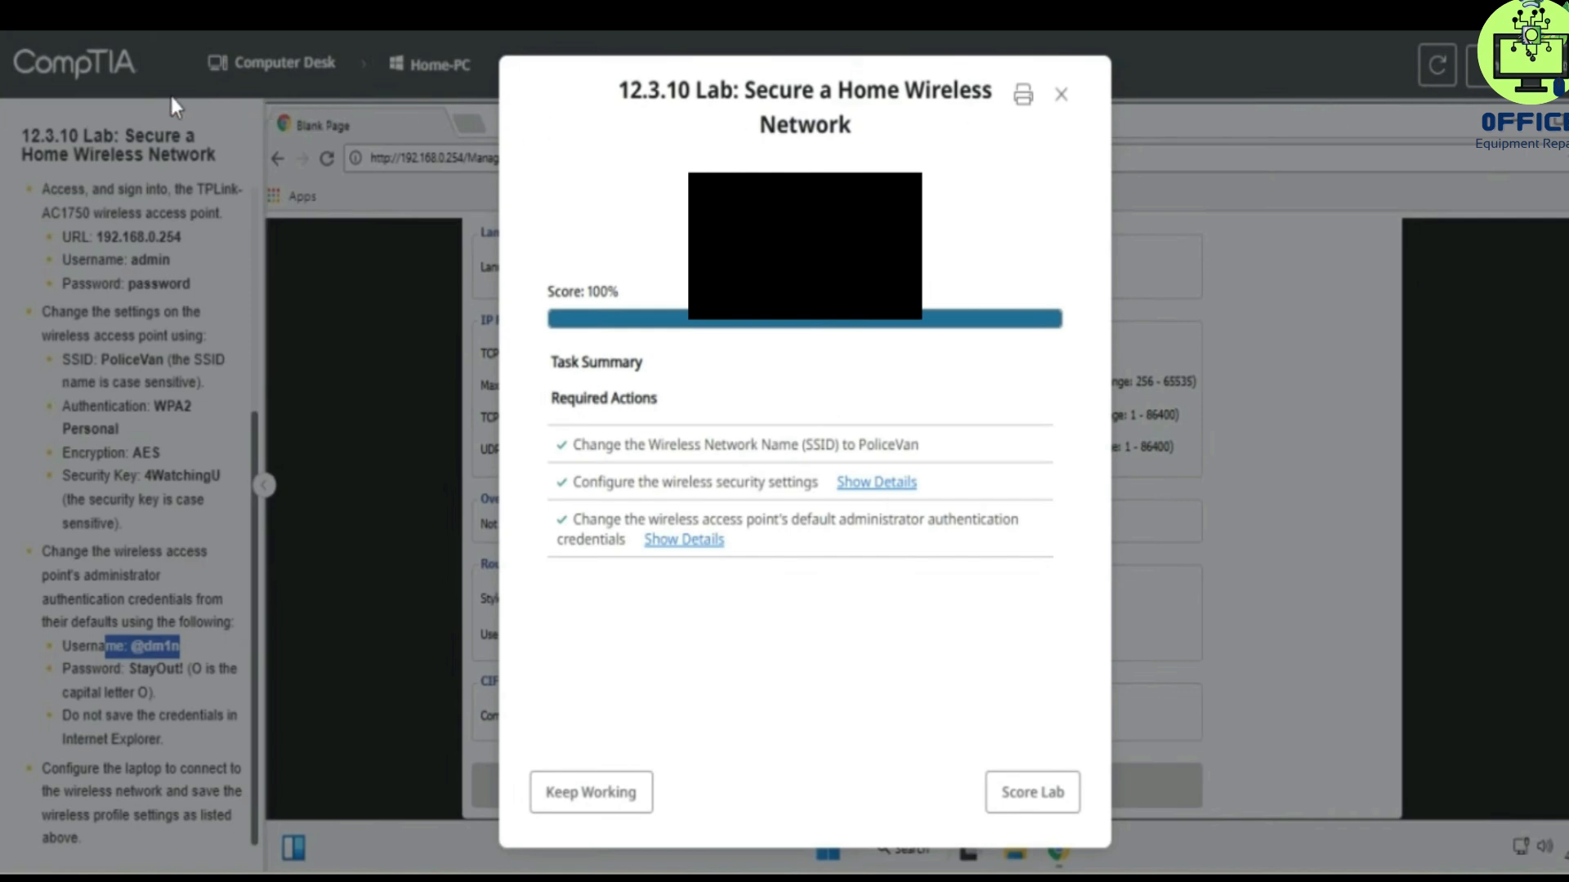
pyautogui.moveTo(90, 104)
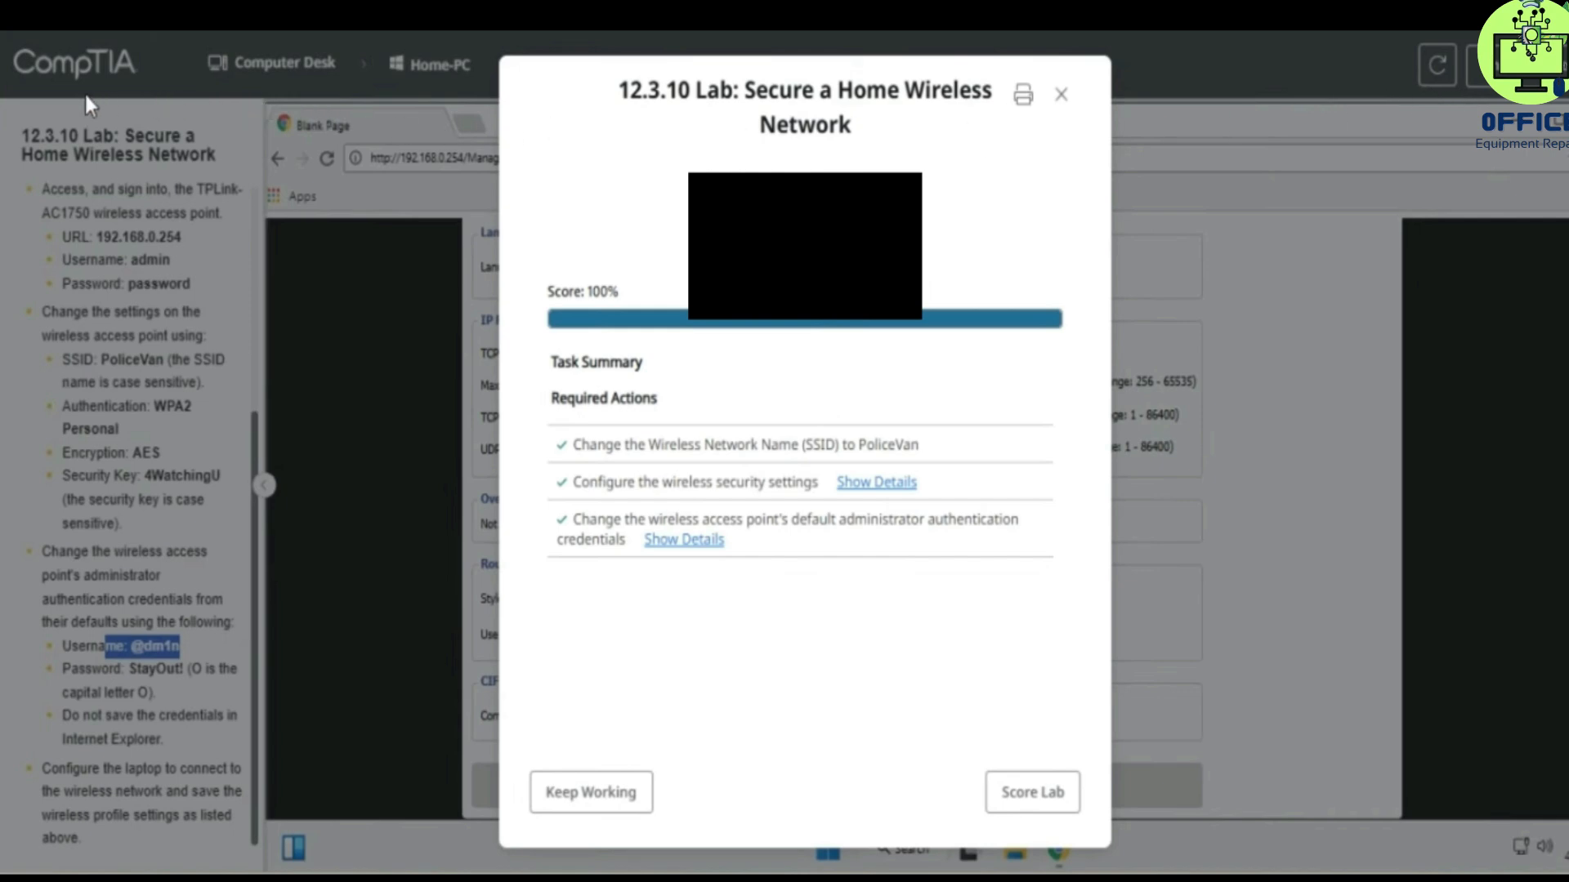